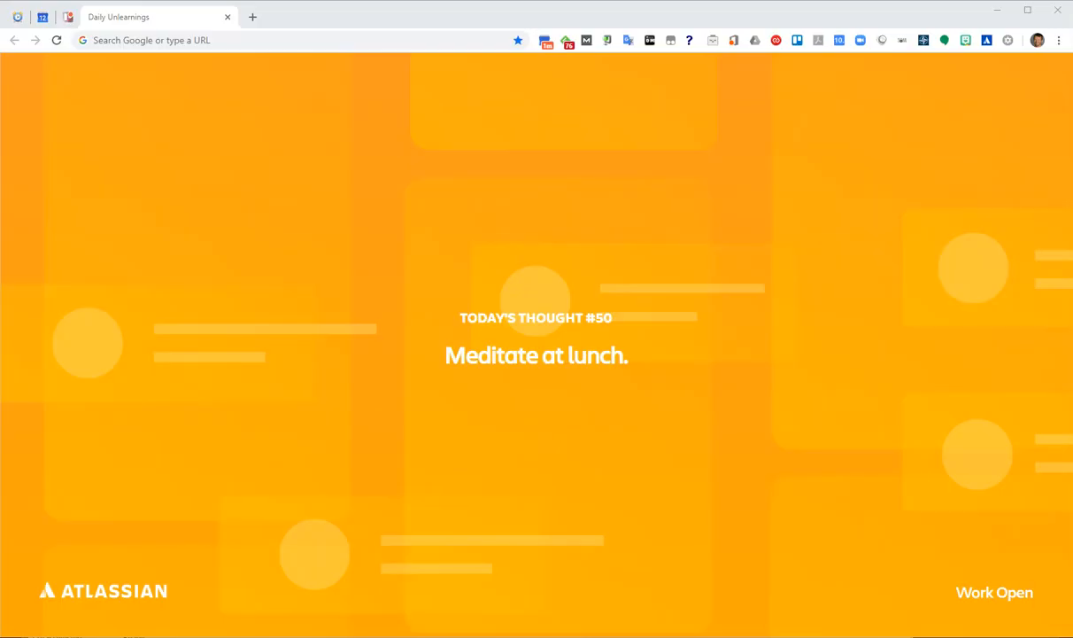
Load Google Calendar in Chrome by entering google.com/calendar in the address bar
{"action": "left_click", "coordinate": [270, 40]}
{"action": "type", "text": "g"}
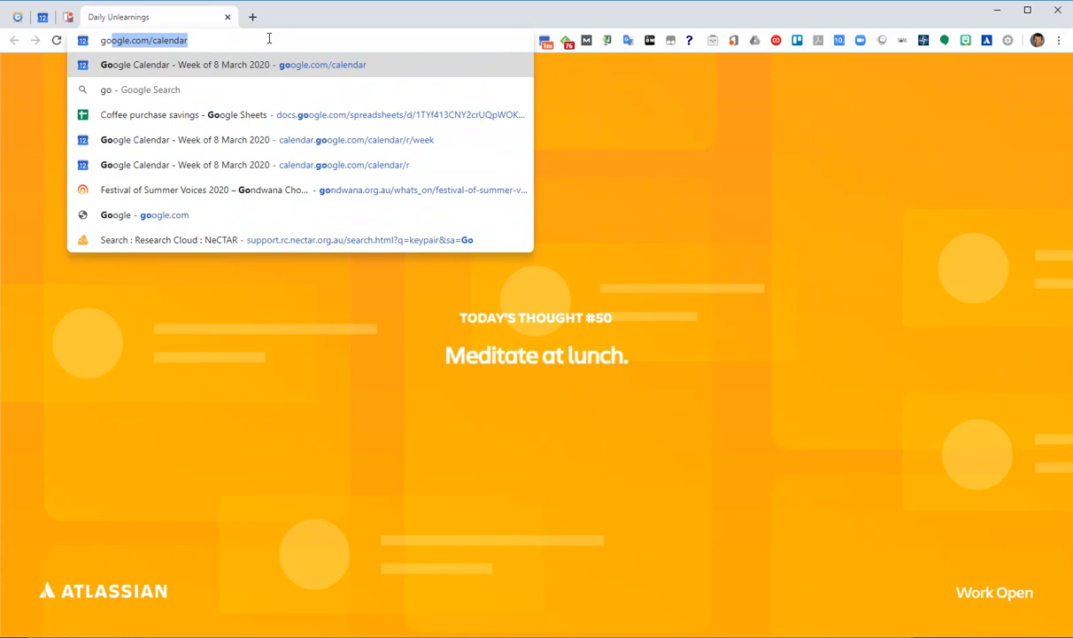
{"action": "type", "text": "oogle.com/calendar/r"}
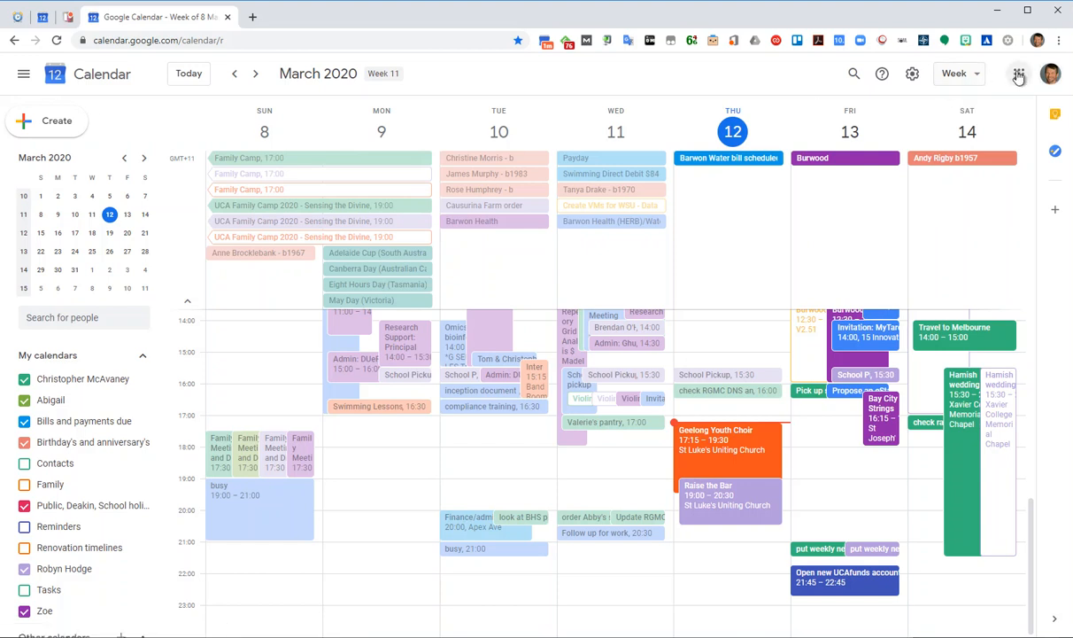
Open the Roses Gap Music Club Inc. calendar in a second tab and switch to it
{"action": "left_click", "coordinate": [1056, 75]}
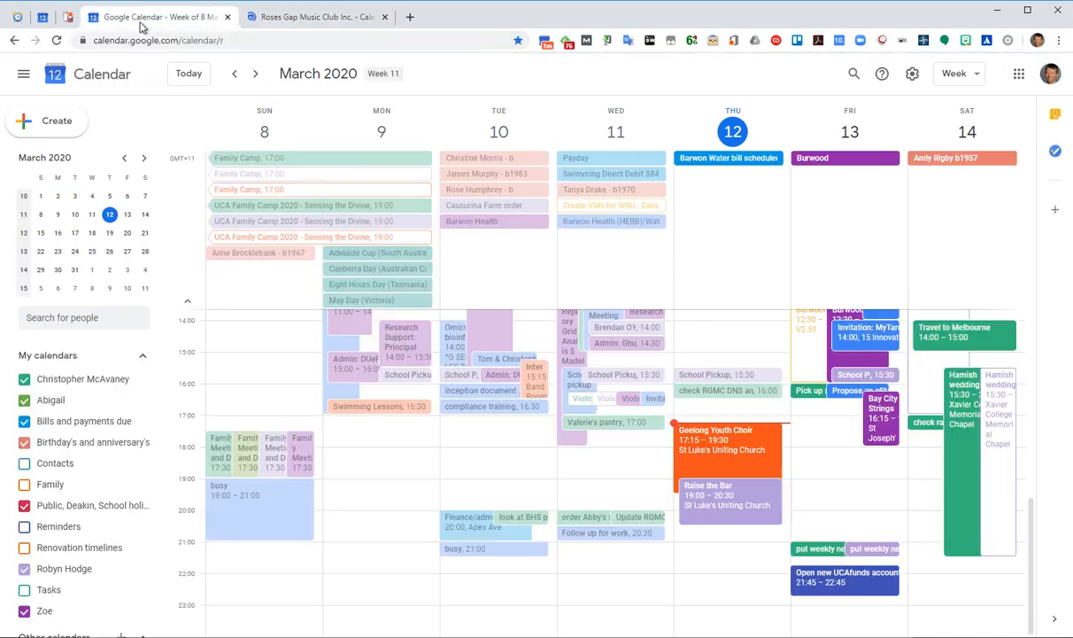
{"action": "left_click", "coordinate": [256, 74]}
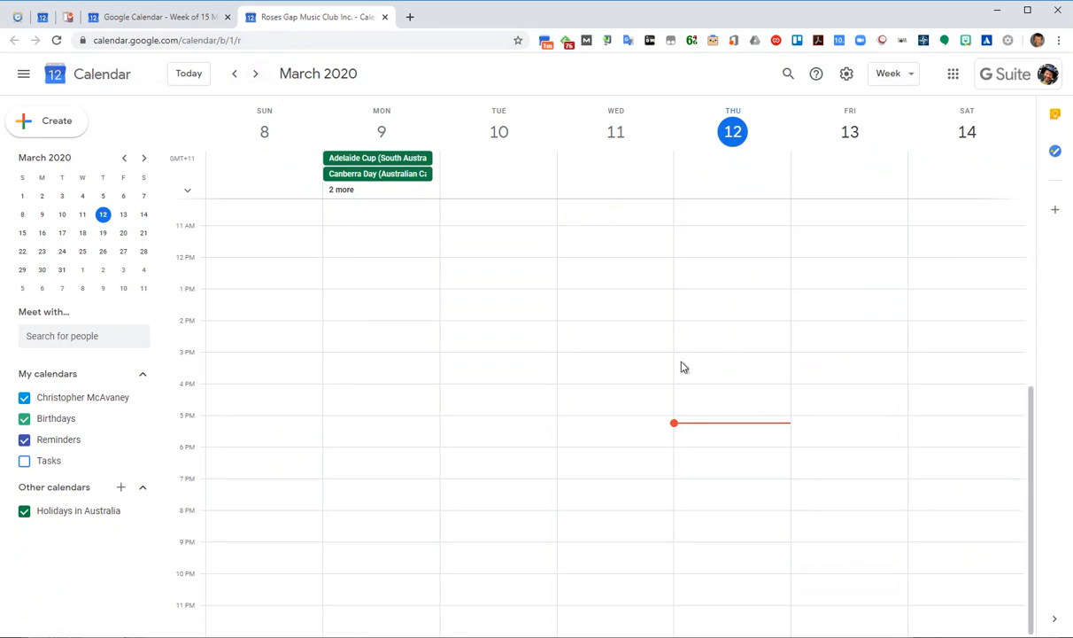
{"action": "mouse_move", "coordinate": [277, 93]}
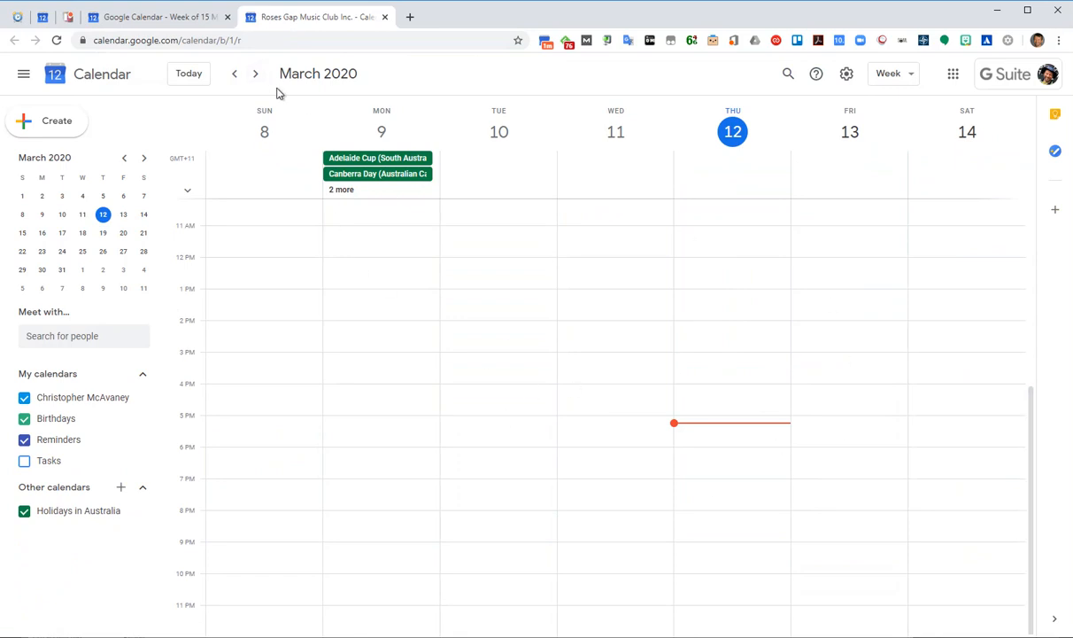
Advance one week and open the Mar 19 Rosewood Music Camp planning team meeting
{"action": "left_click", "coordinate": [256, 73]}
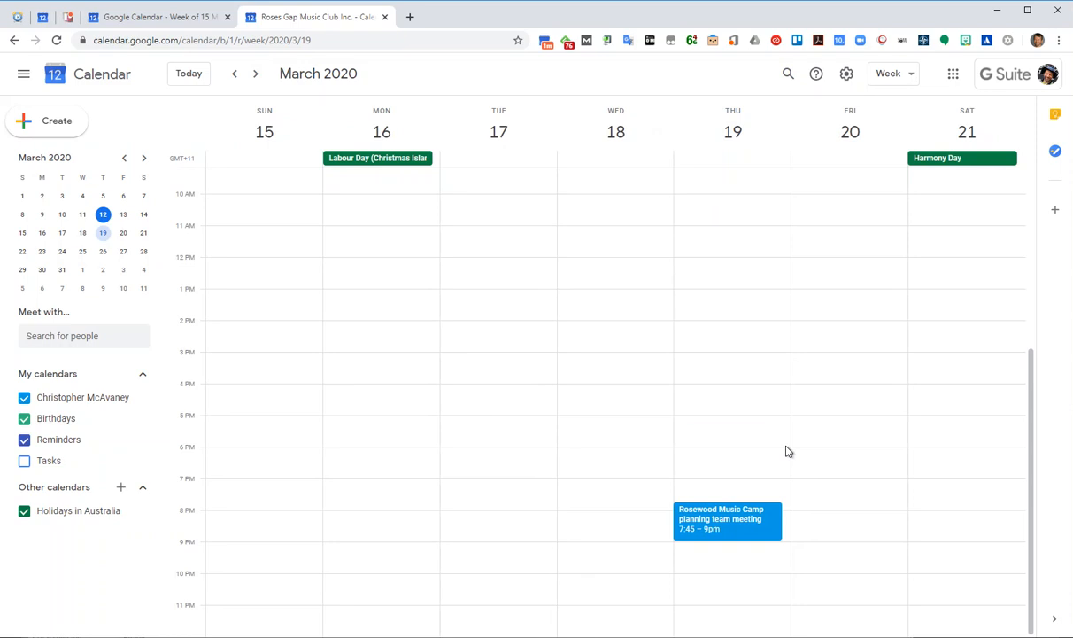
{"action": "mouse_move", "coordinate": [776, 525]}
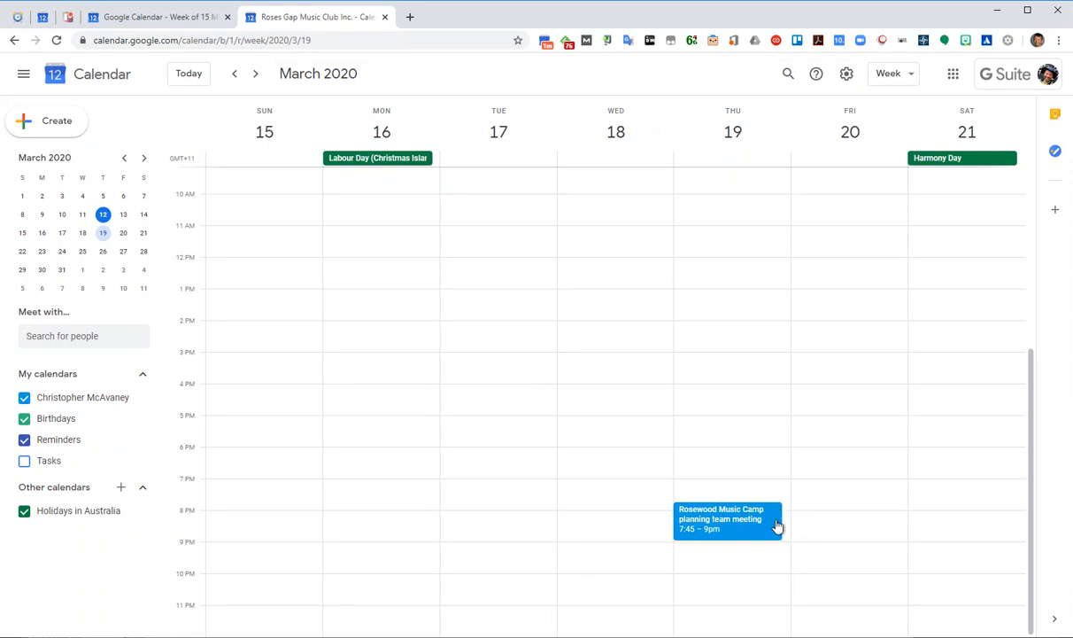
{"action": "left_click", "coordinate": [726, 519]}
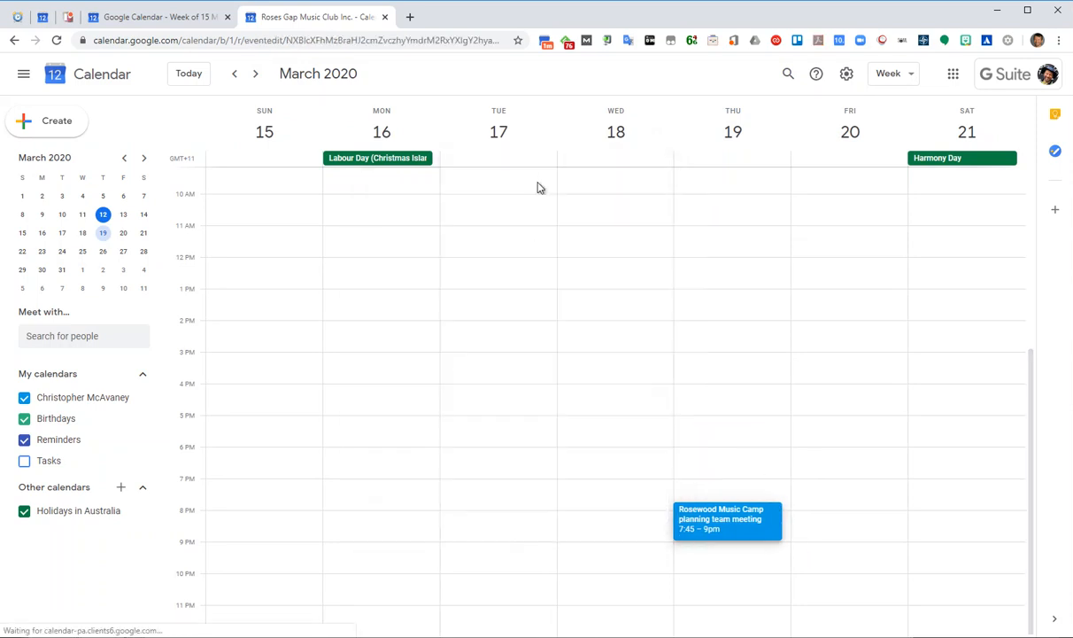
{"action": "left_click", "coordinate": [727, 520]}
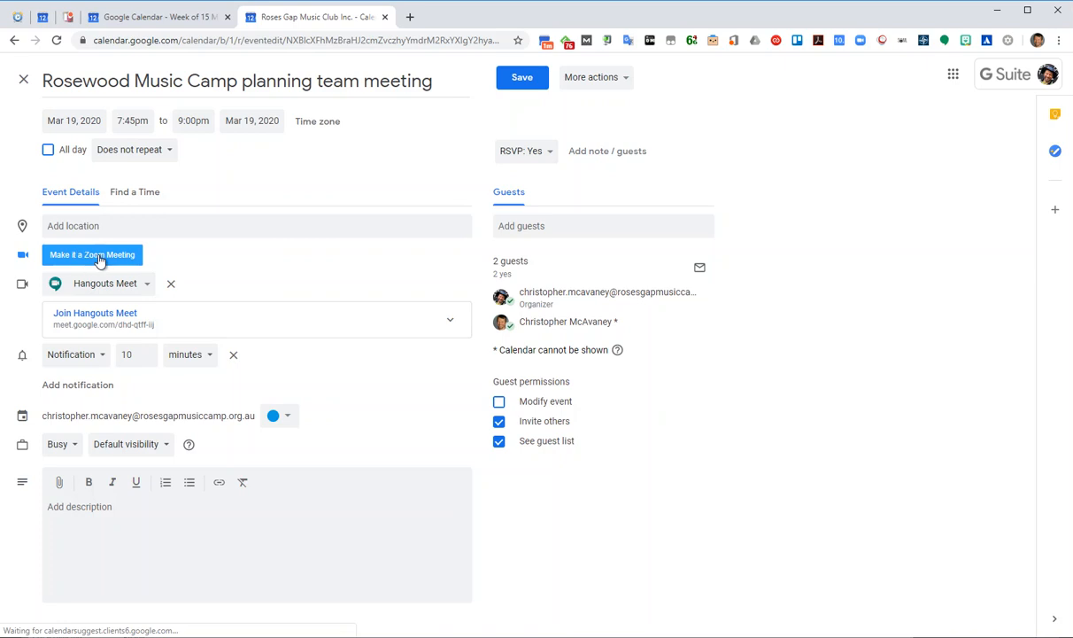
{"action": "mouse_move", "coordinate": [251, 299]}
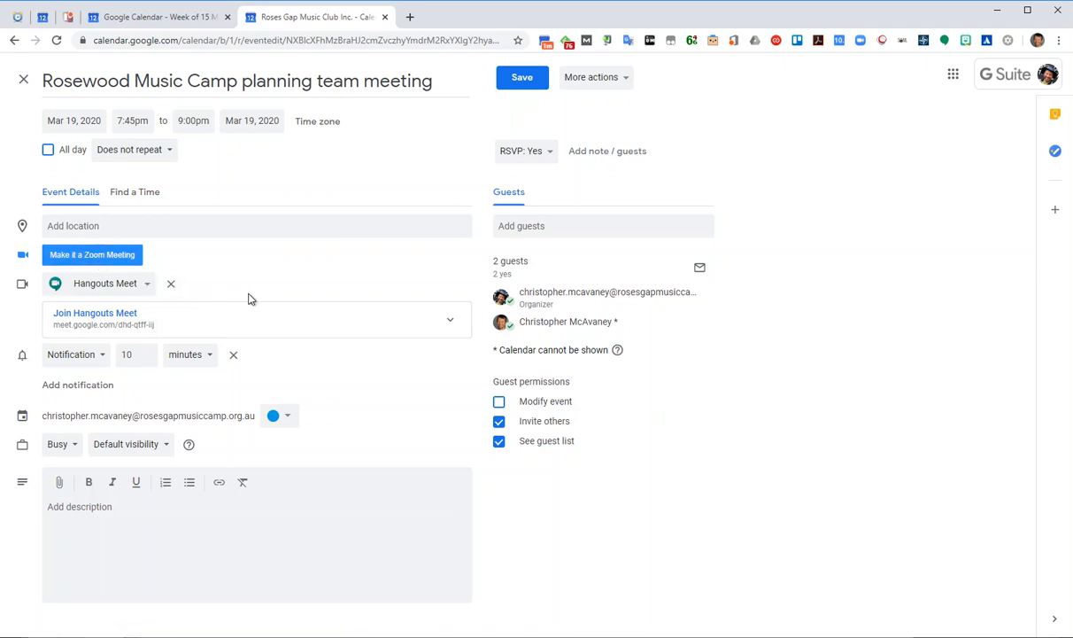
{"action": "mouse_move", "coordinate": [229, 333]}
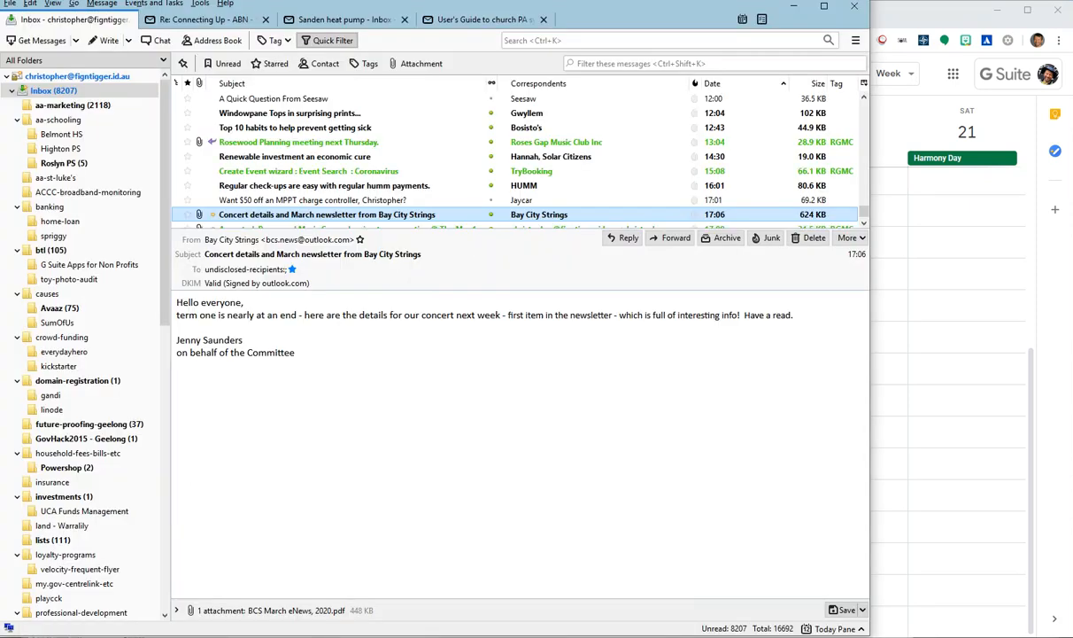
{"action": "mouse_move", "coordinate": [332, 380]}
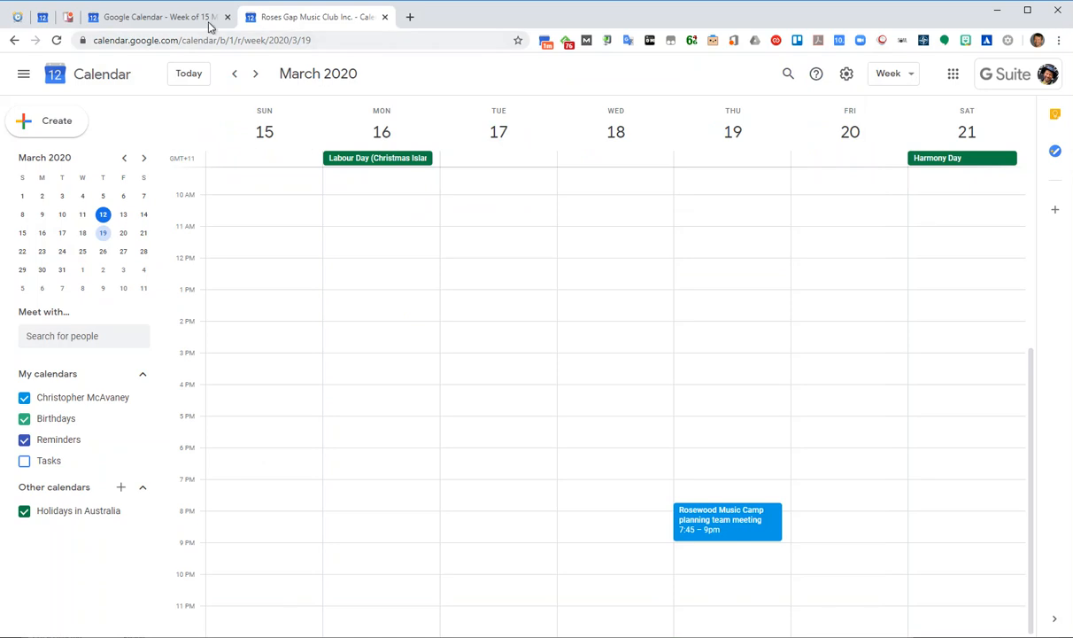
{"action": "mouse_move", "coordinate": [190, 85]}
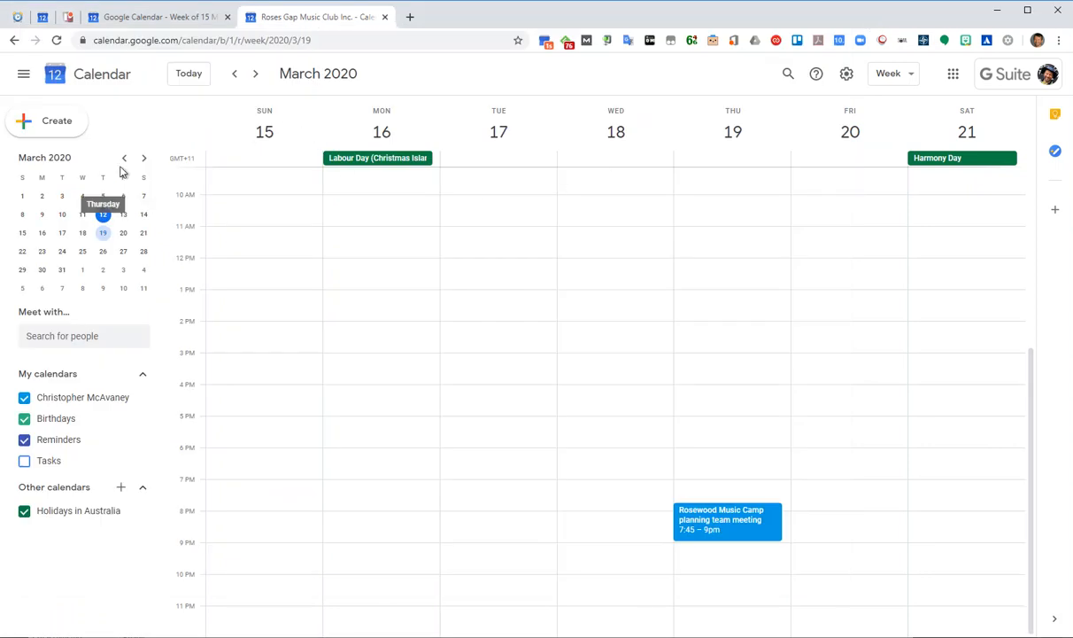
Create an event on Thursday April 16, 7:45–9:00pm, in the full details editor
{"action": "left_click", "coordinate": [144, 157]}
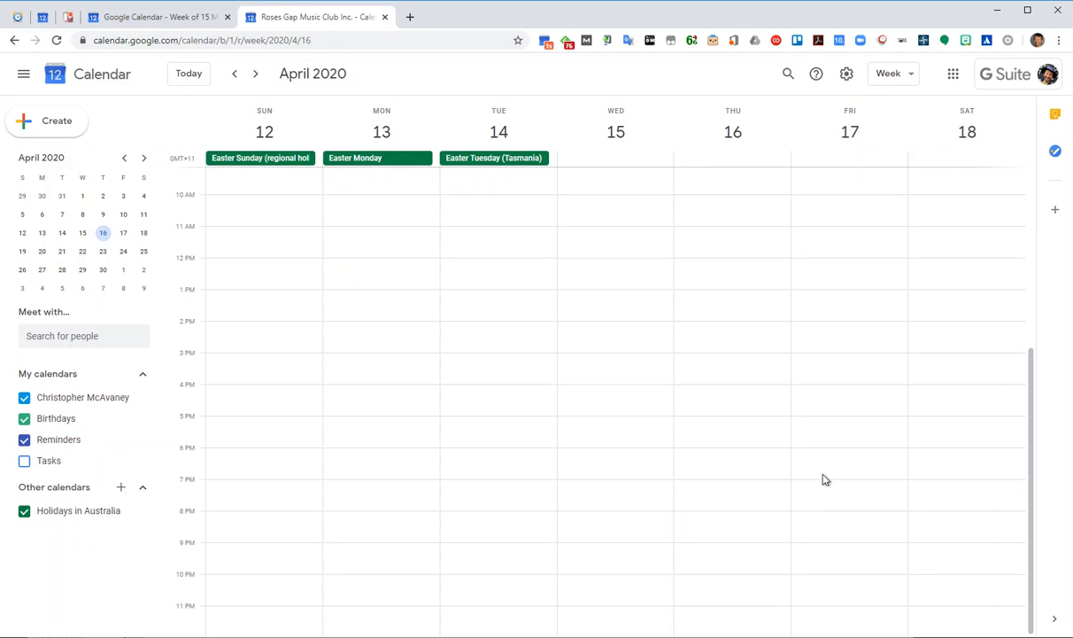
{"action": "mouse_move", "coordinate": [728, 468]}
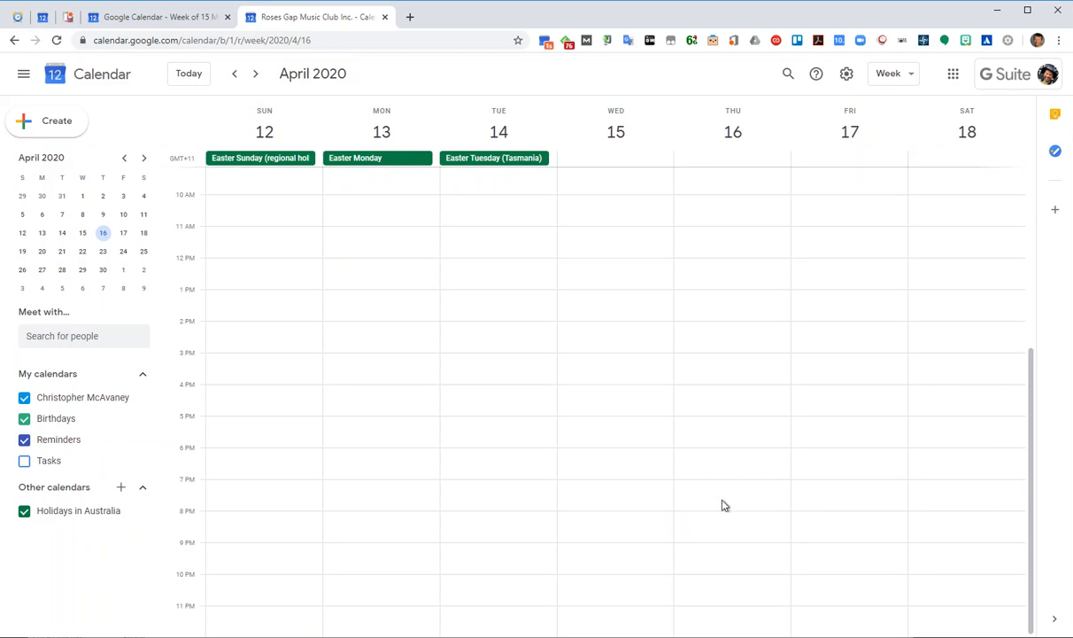
{"action": "mouse_move", "coordinate": [725, 527]}
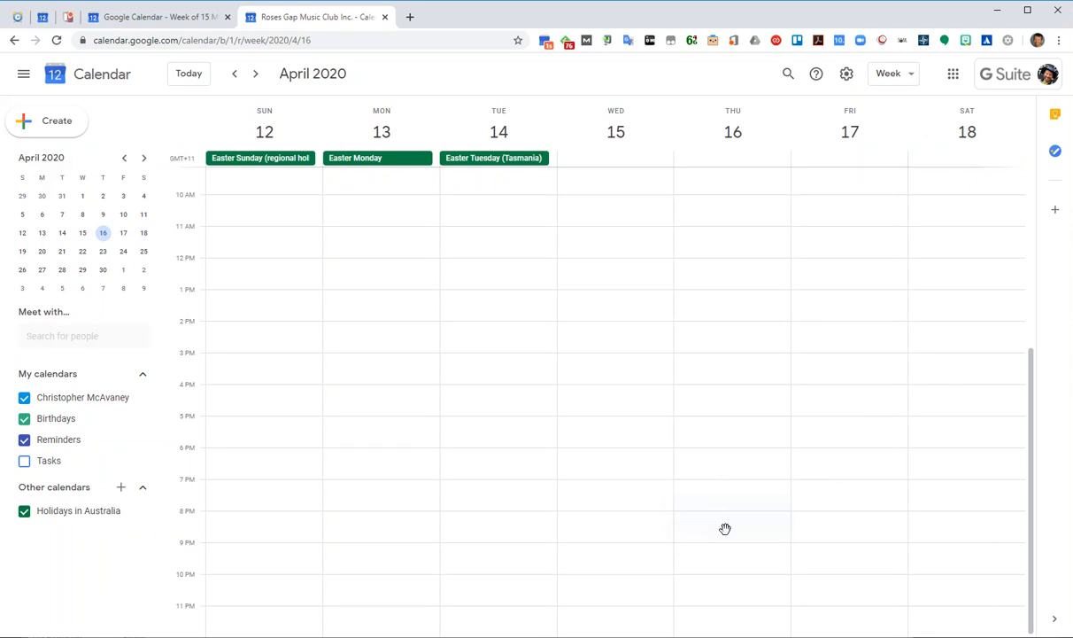
{"action": "left_click", "coordinate": [724, 528]}
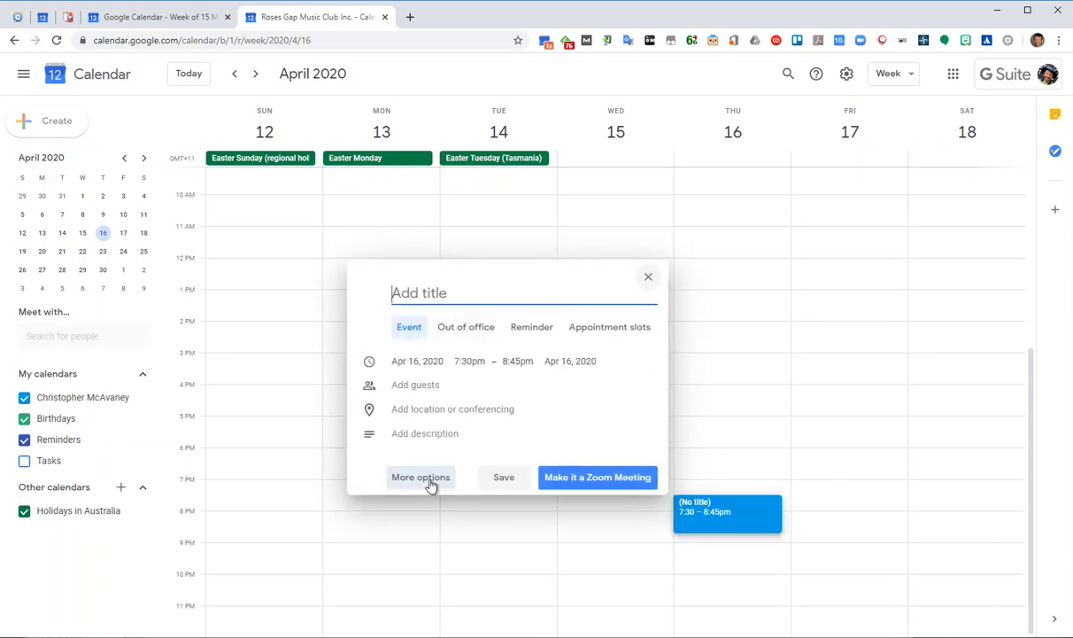
{"action": "left_click", "coordinate": [468, 360]}
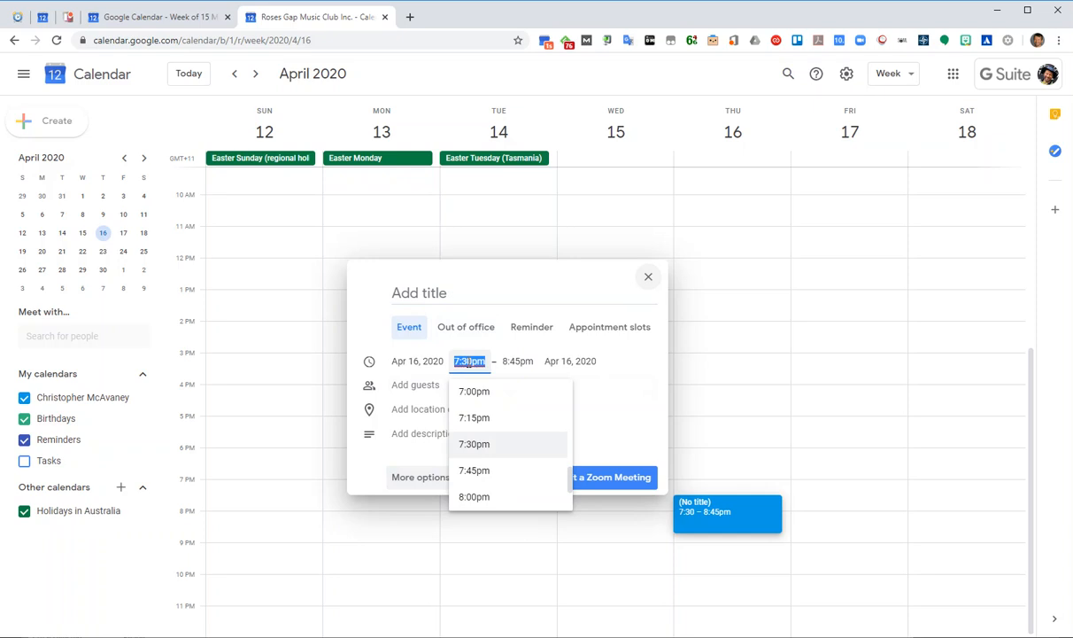
{"action": "left_click", "coordinate": [474, 470]}
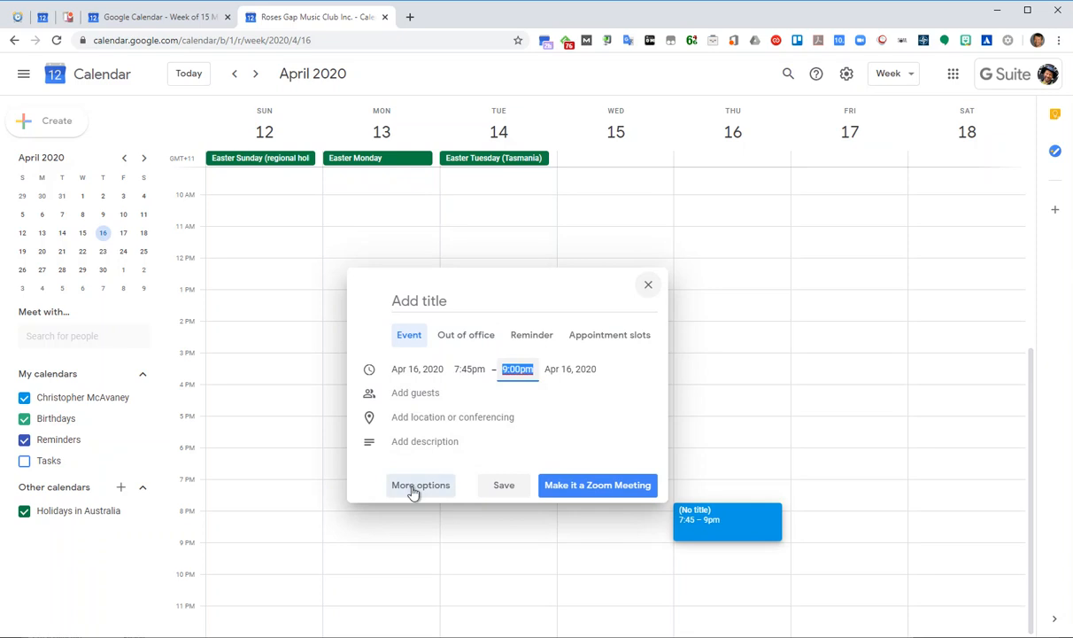
{"action": "left_click", "coordinate": [420, 484]}
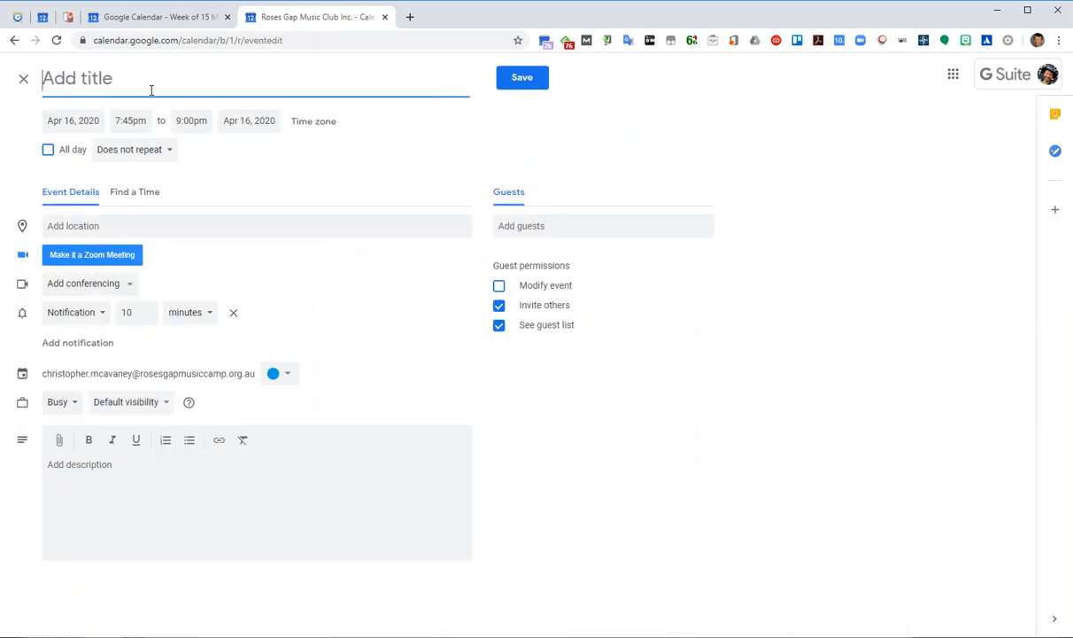
Title the event 'Rosewood Music Camp planning meeting' and pick a conferencing option
{"action": "type", "text": "Rosewood"}
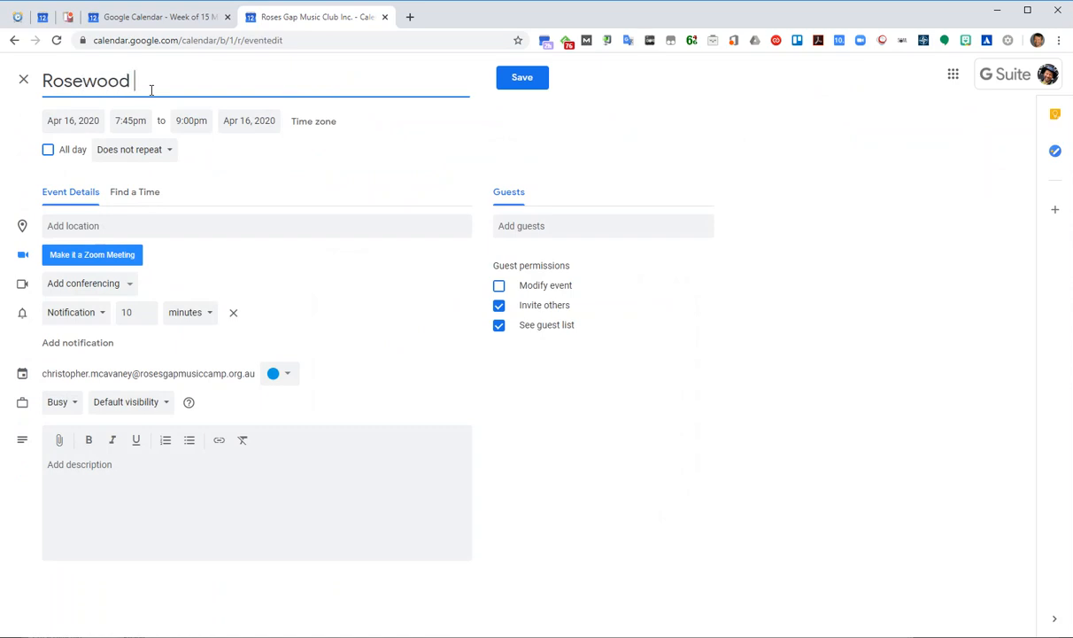
{"action": "type", "text": "Mui"}
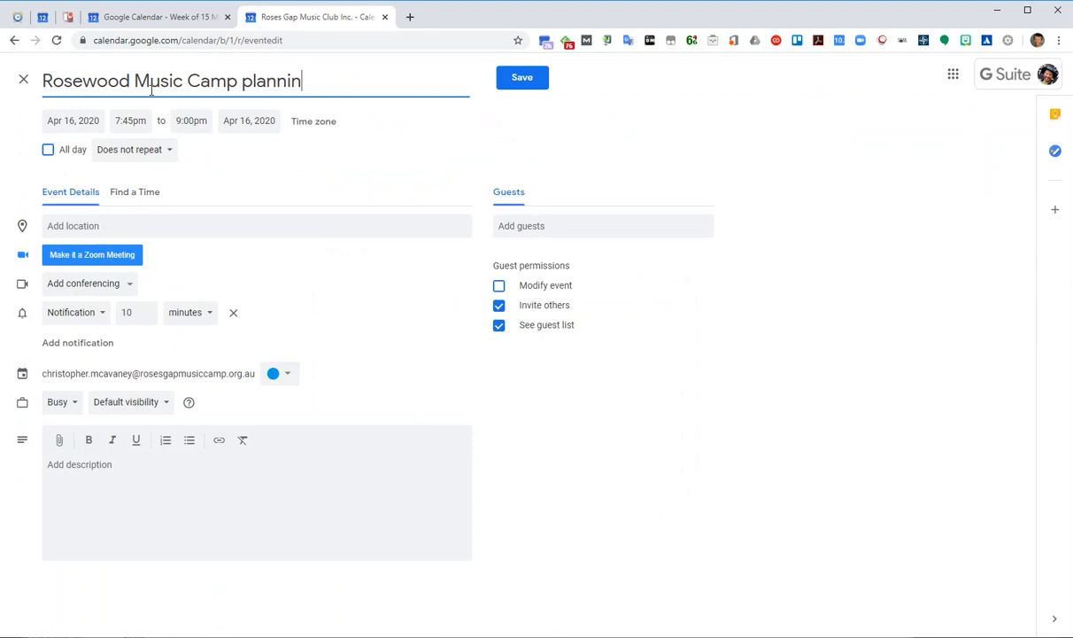
{"action": "type", "text": "g"}
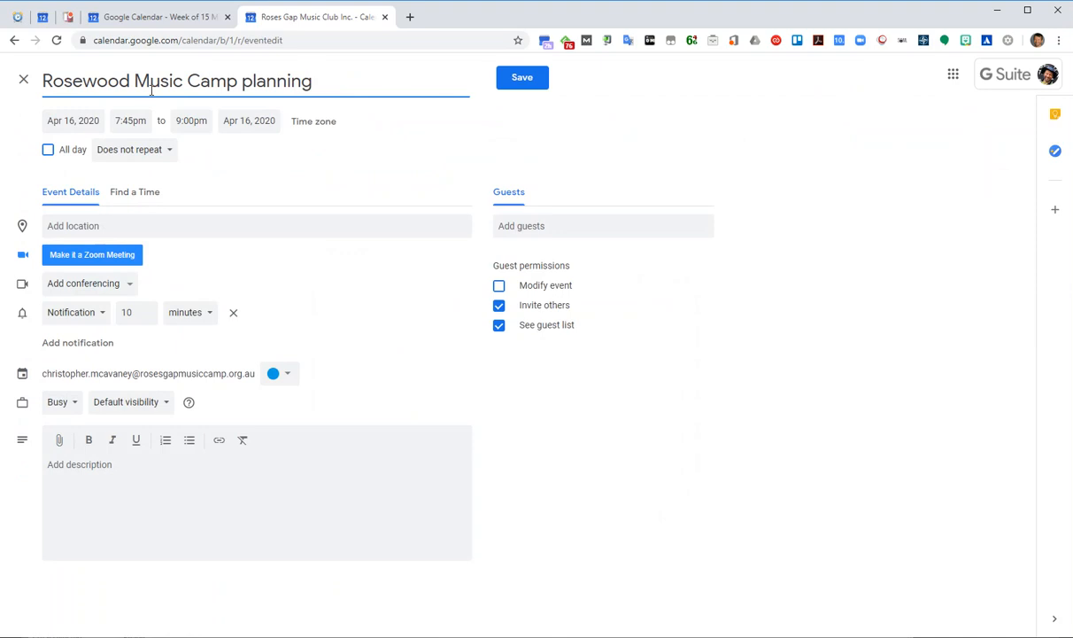
{"action": "type", "text": "meeting"}
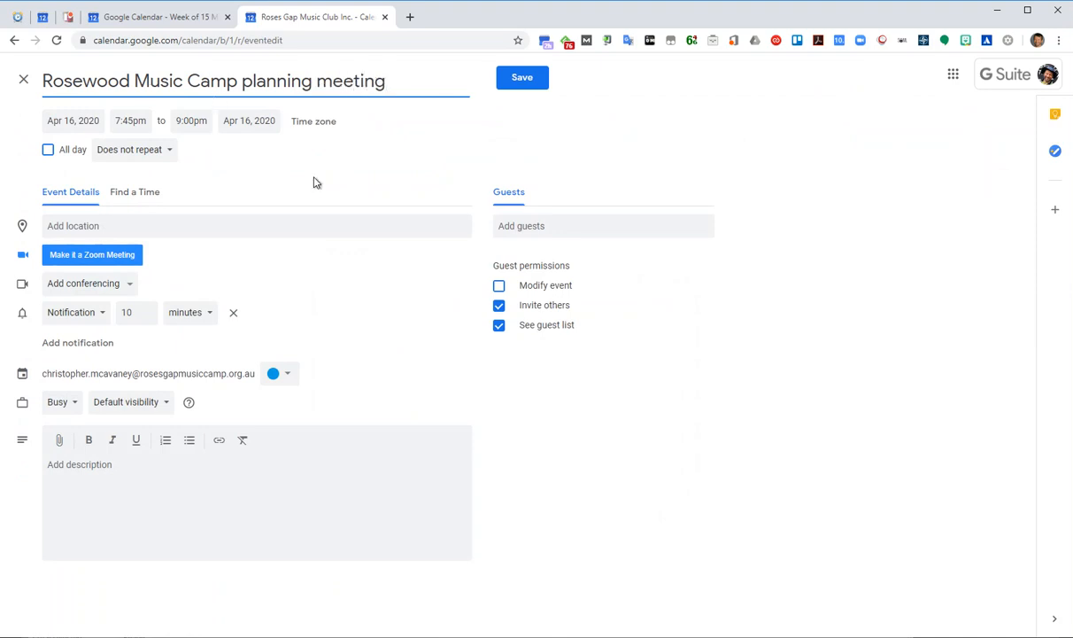
{"action": "mouse_move", "coordinate": [88, 282]}
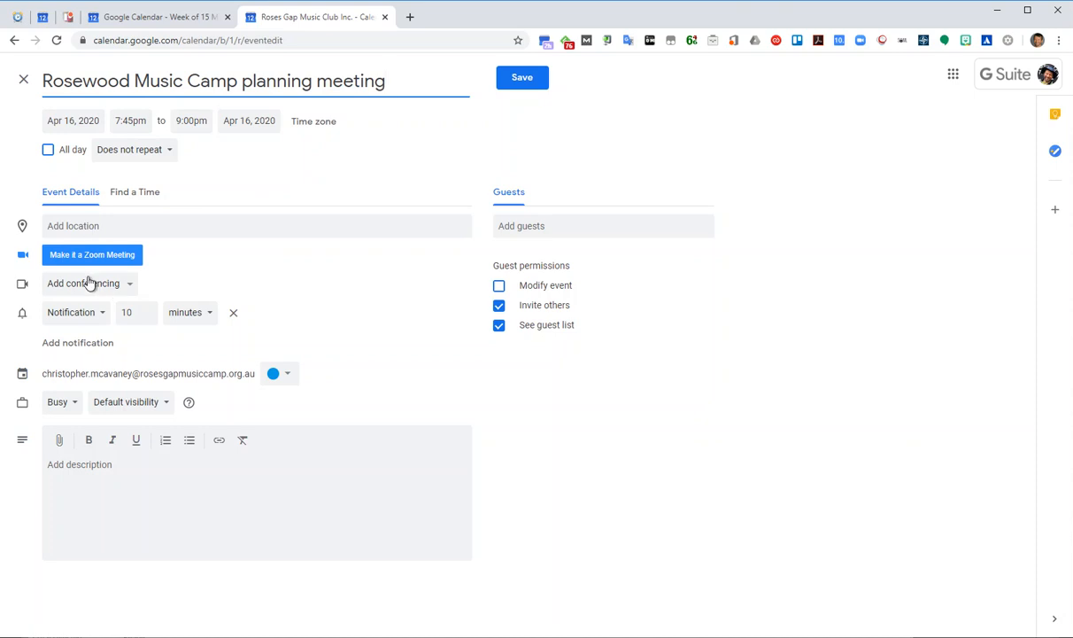
{"action": "left_click", "coordinate": [89, 283]}
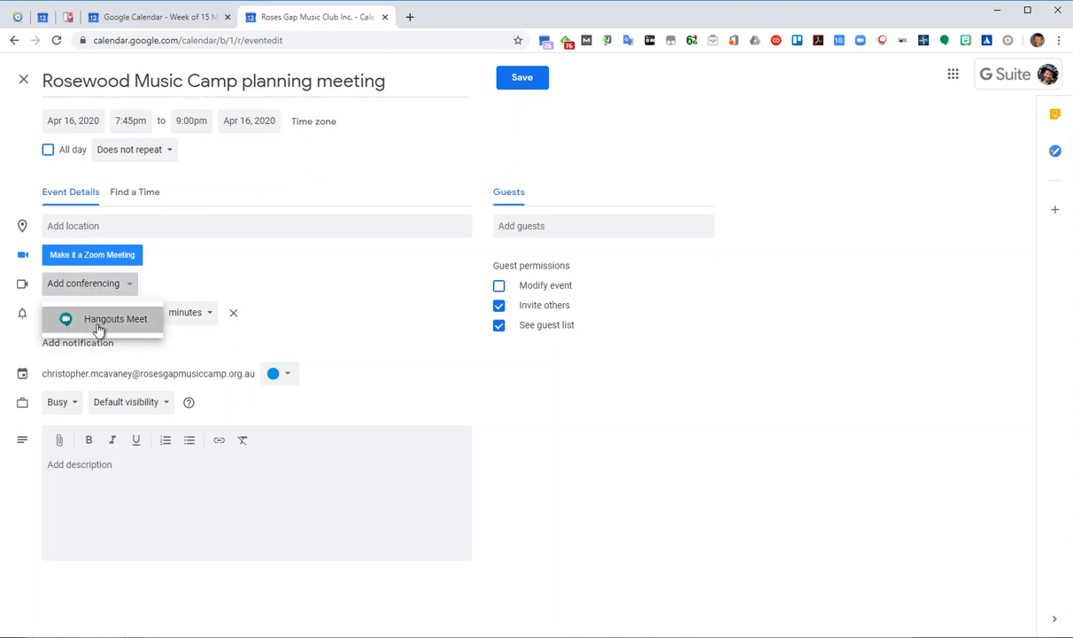
Attach Hangouts Meet to the event and bring up suggested guests
{"action": "left_click", "coordinate": [115, 318]}
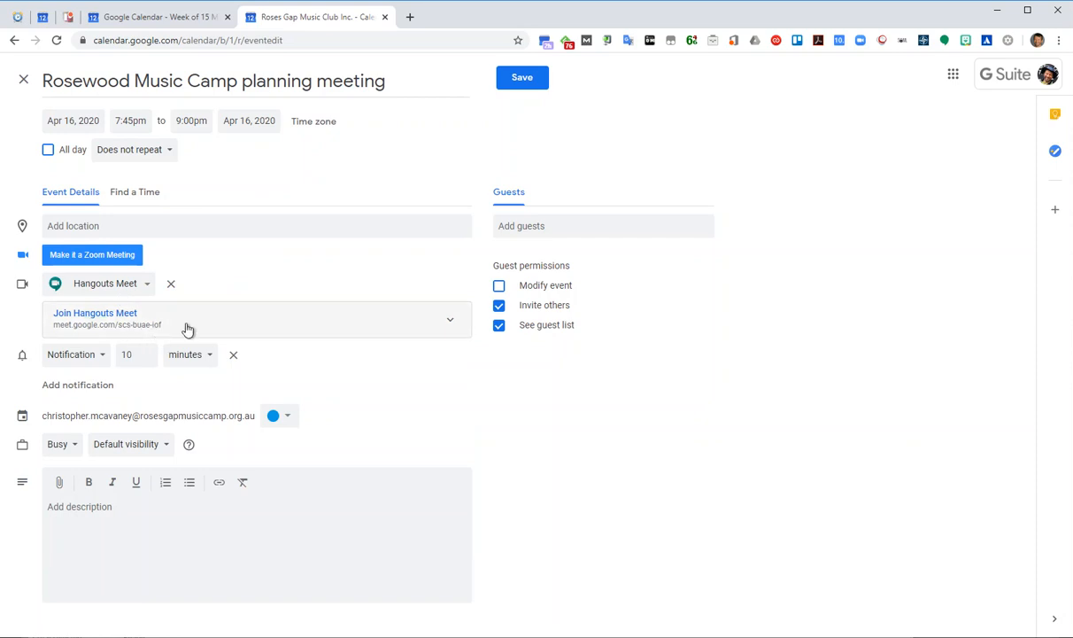
{"action": "left_click", "coordinate": [603, 225]}
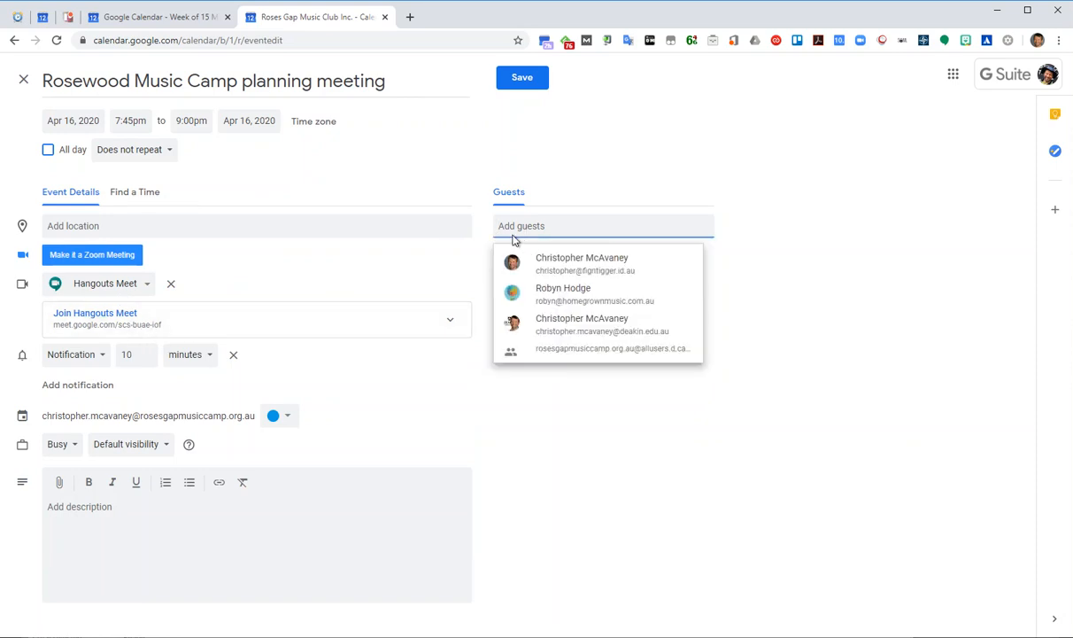
{"action": "mouse_move", "coordinate": [613, 257]}
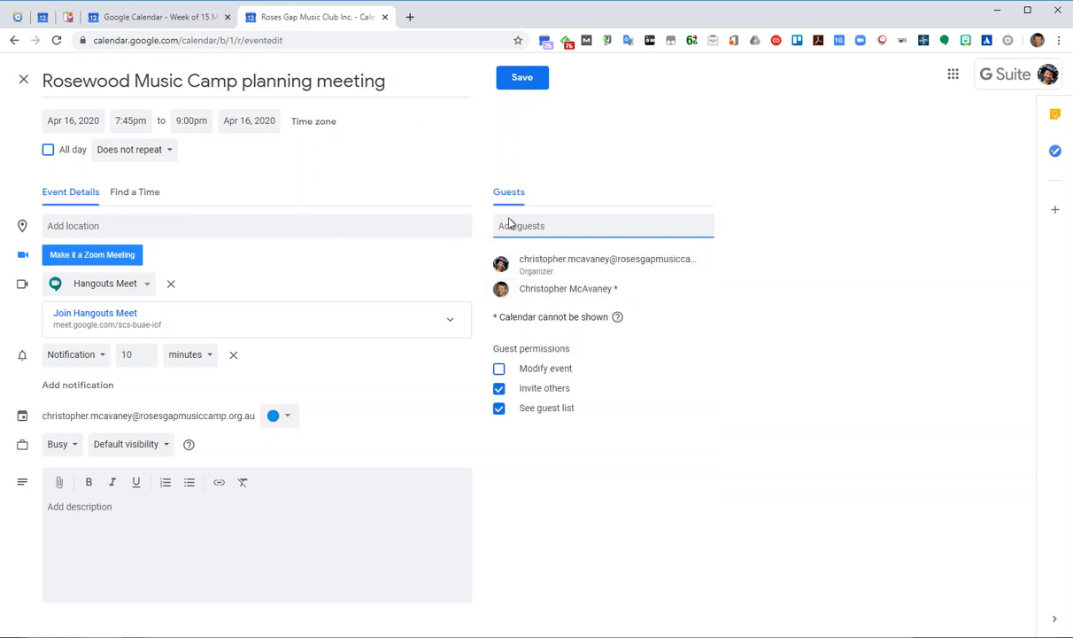
{"action": "mouse_move", "coordinate": [414, 422]}
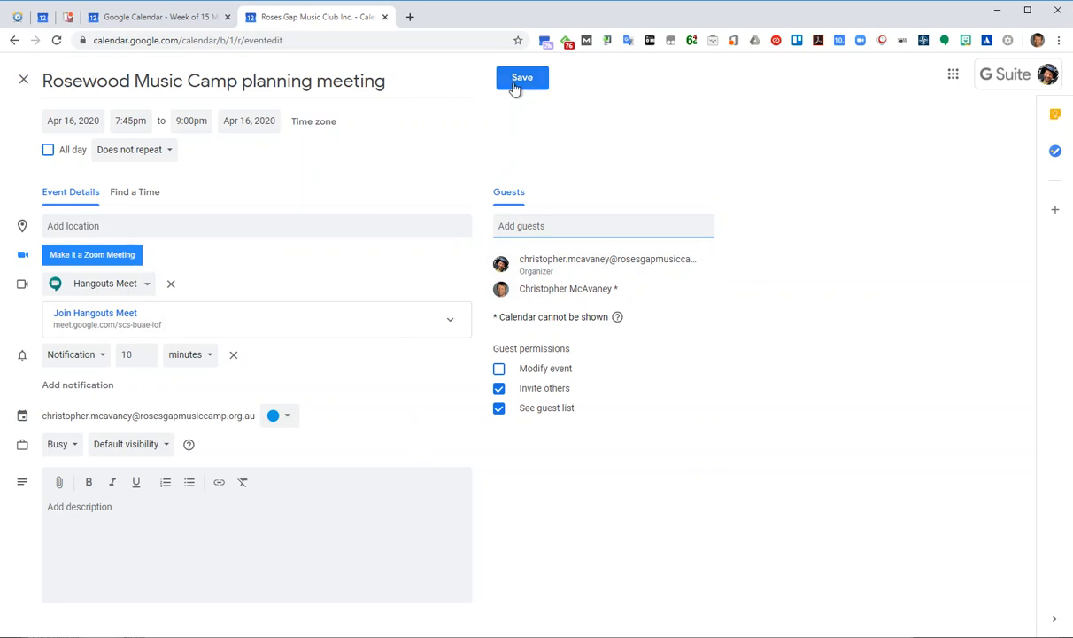
Save the meeting and agree to send invitation emails to guests
{"action": "left_click", "coordinate": [522, 78]}
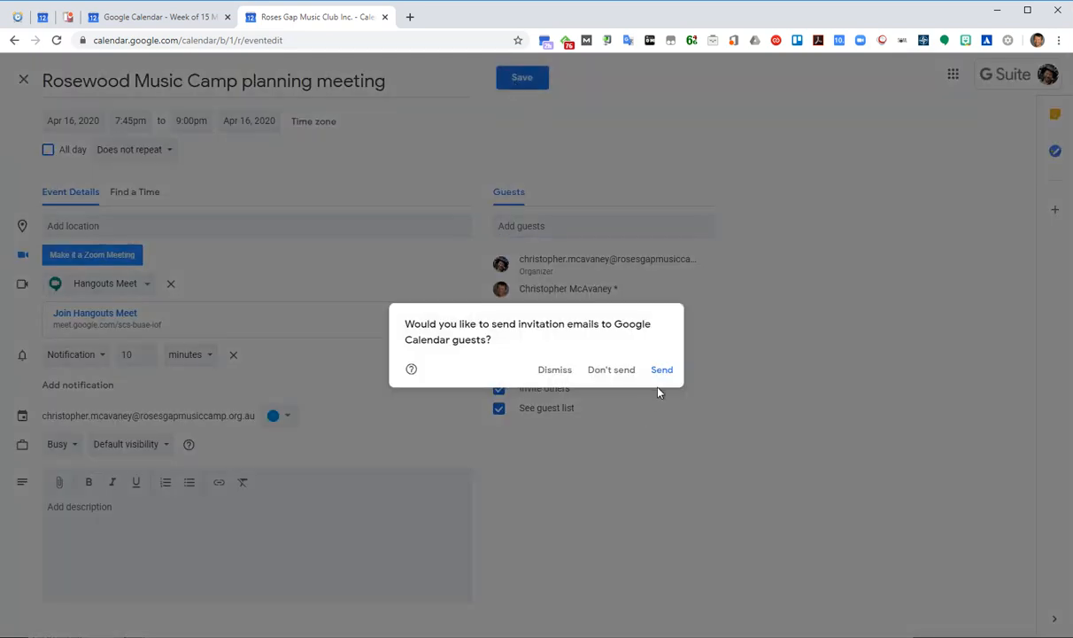
{"action": "mouse_move", "coordinate": [586, 321]}
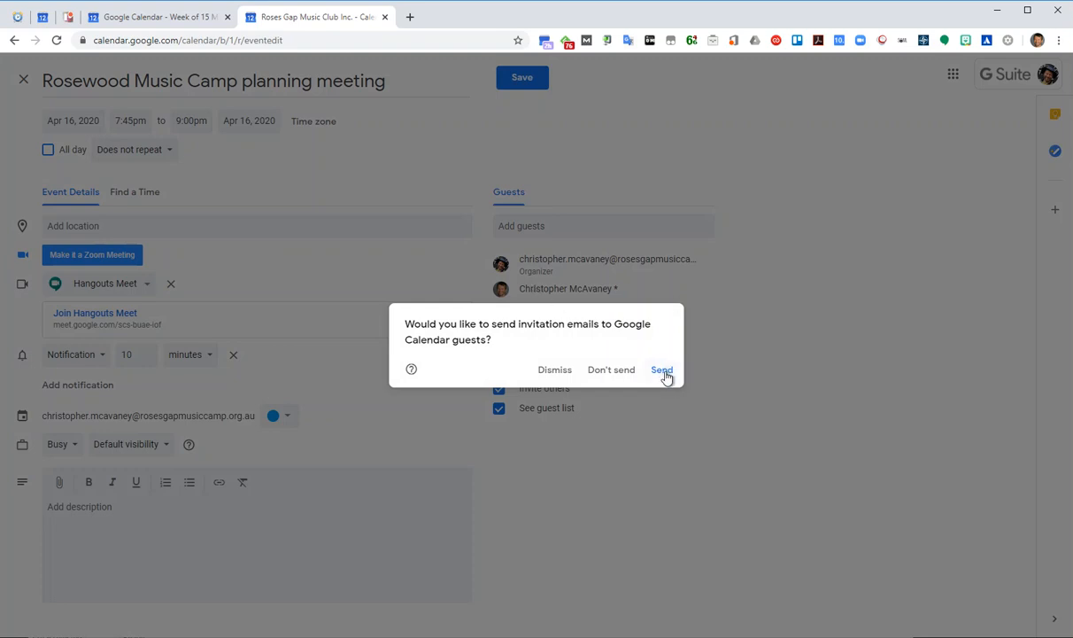
{"action": "left_click", "coordinate": [661, 369]}
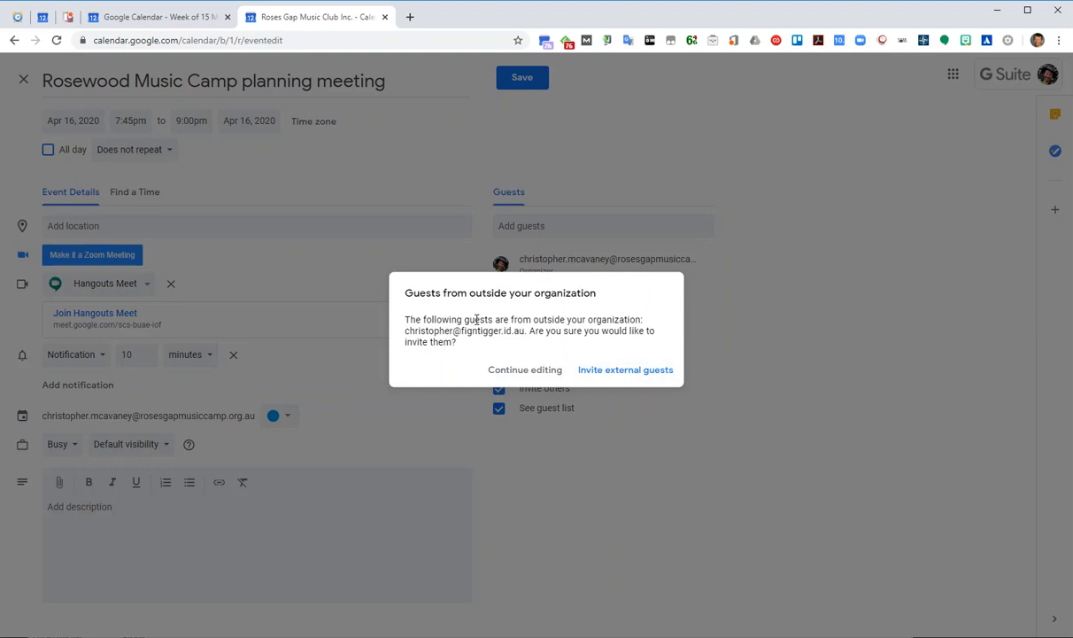
{"action": "mouse_move", "coordinate": [584, 369]}
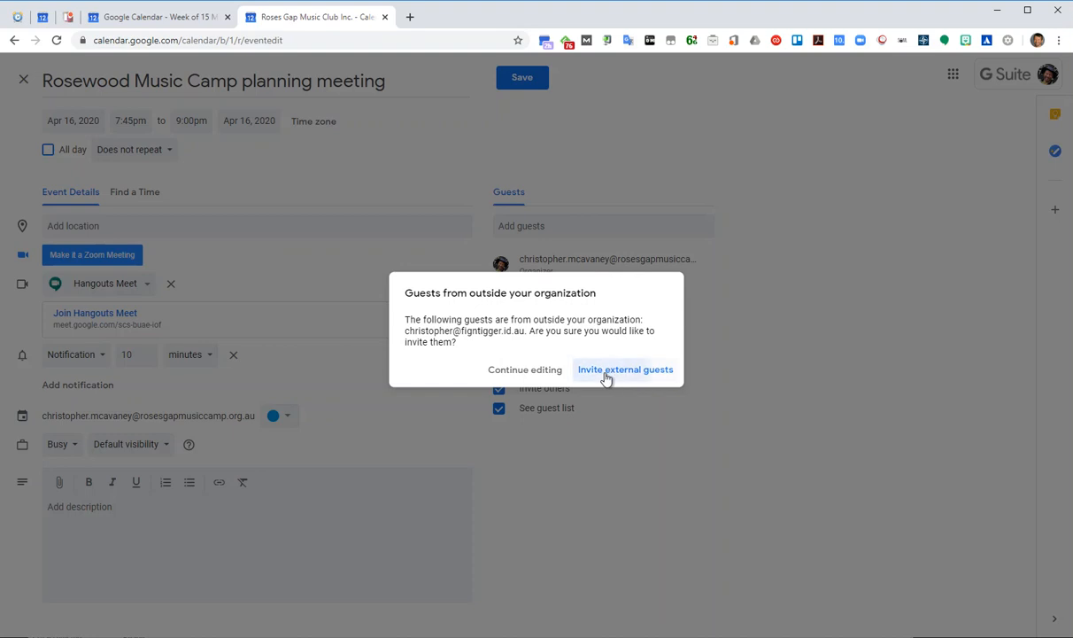
Confirm inviting the external guest, saving the meeting on Thursday 16 April
{"action": "left_click", "coordinate": [626, 368]}
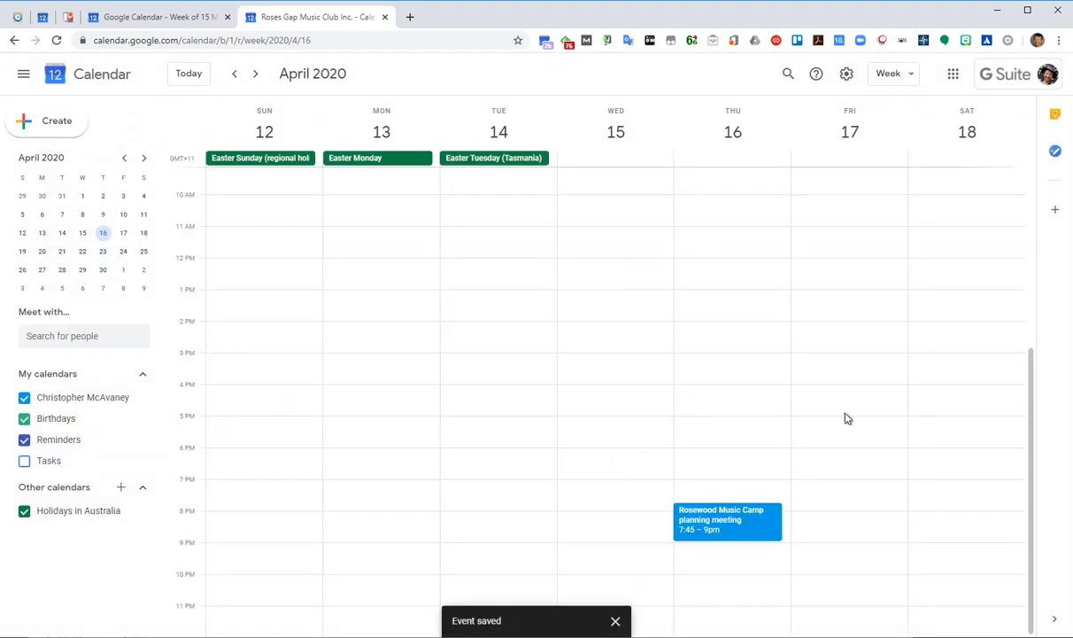
{"action": "mouse_move", "coordinate": [594, 181]}
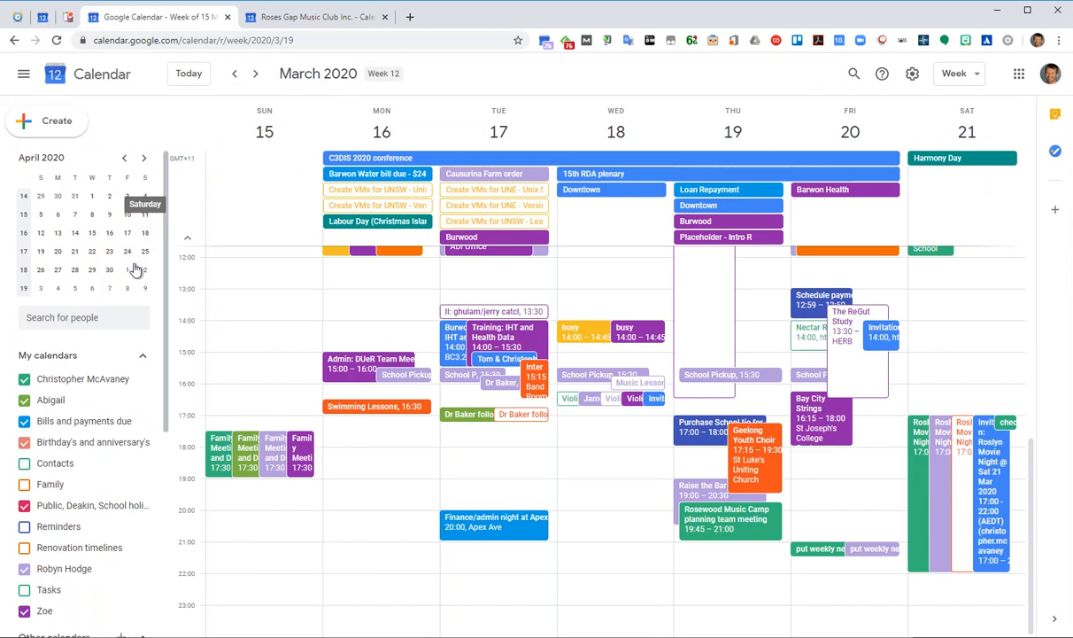
In the guest's calendar, open the 16 April Rosewood meeting and answer Yes to attending
{"action": "left_click", "coordinate": [255, 75]}
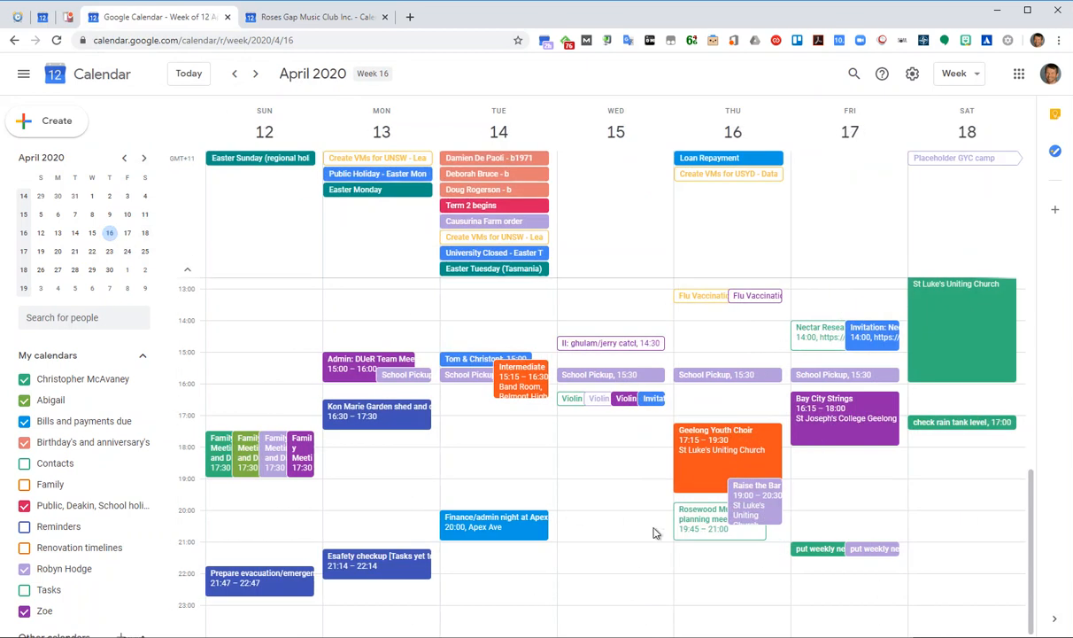
{"action": "mouse_move", "coordinate": [726, 541]}
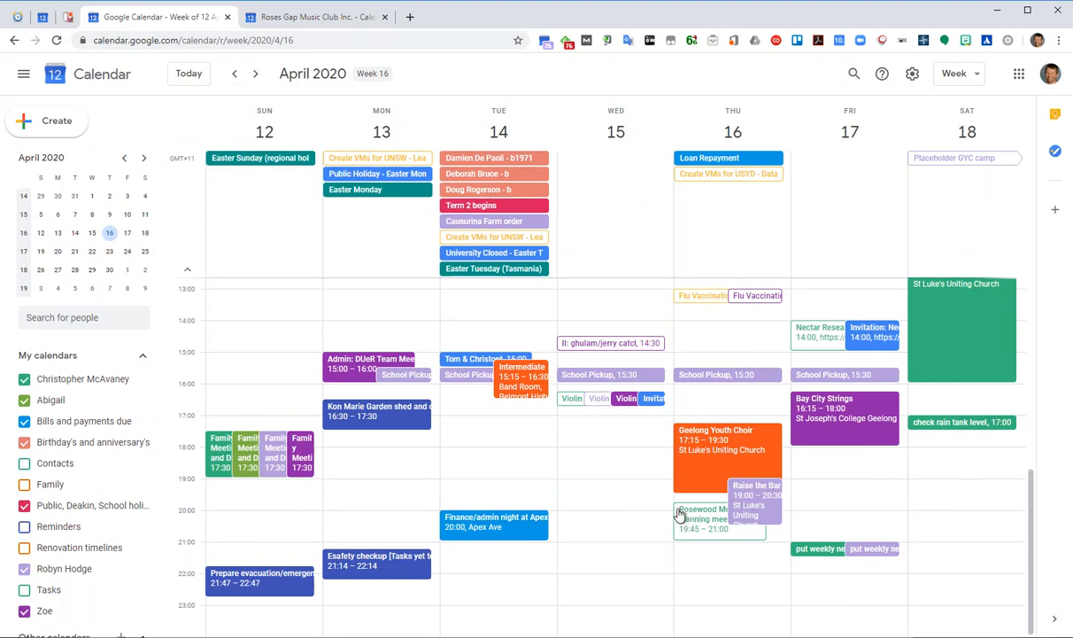
{"action": "left_click", "coordinate": [710, 517]}
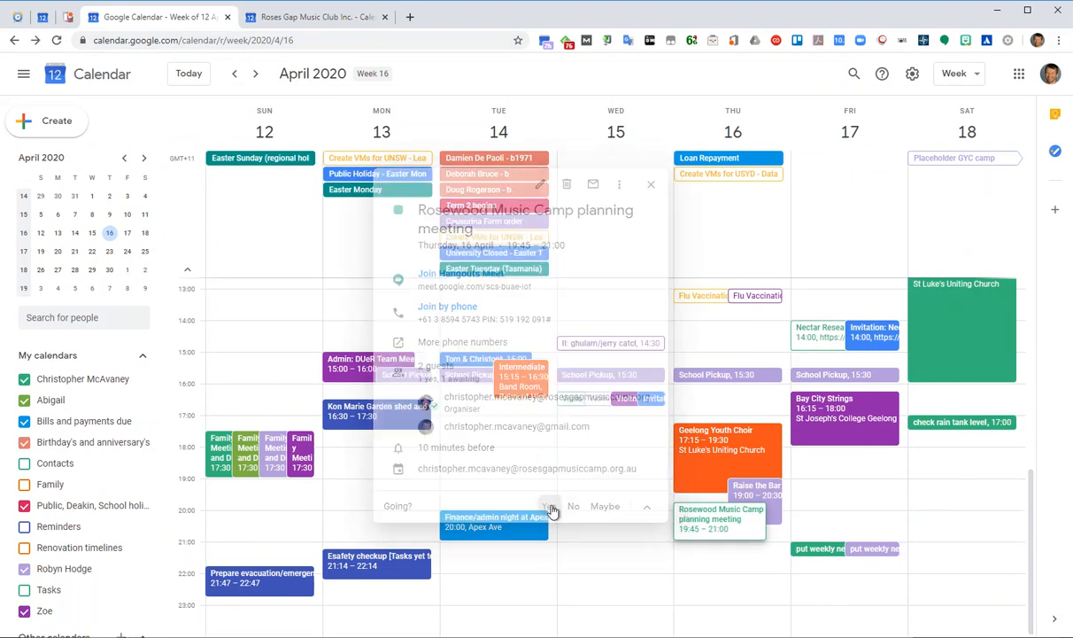
{"action": "left_click", "coordinate": [549, 505]}
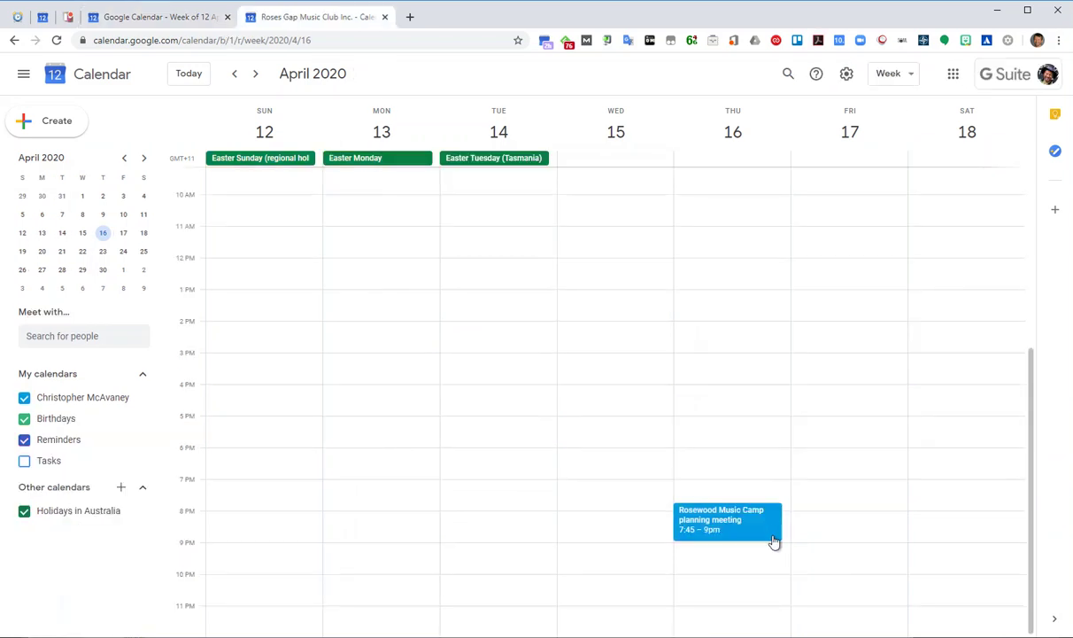
Review the organizer's Rosewood meeting guest responses, confirming both guests accepted
{"action": "left_click", "coordinate": [717, 520]}
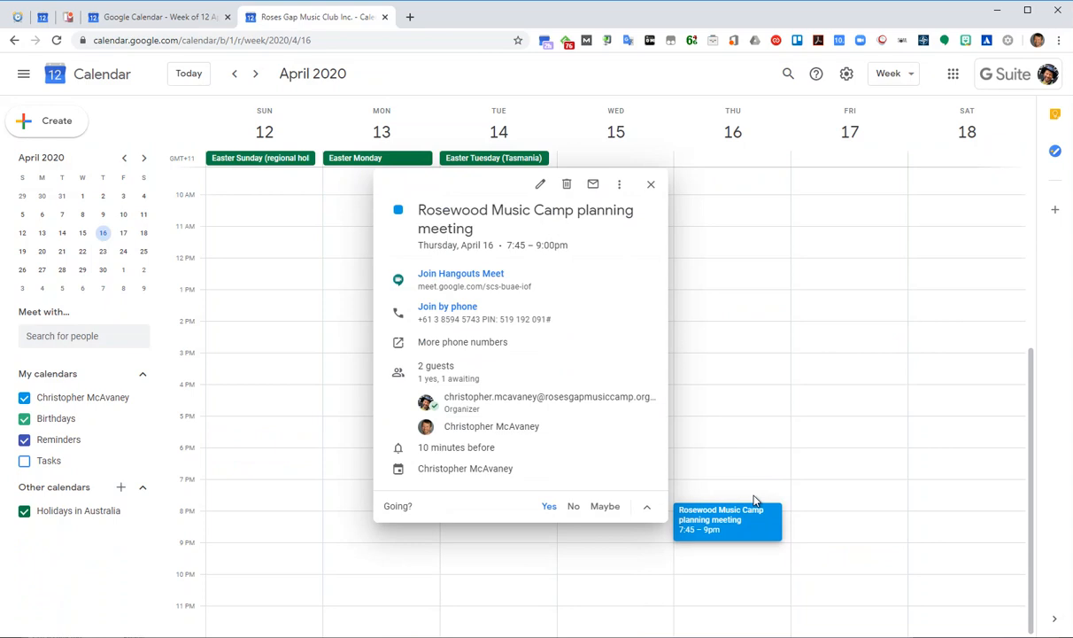
{"action": "left_click", "coordinate": [540, 184]}
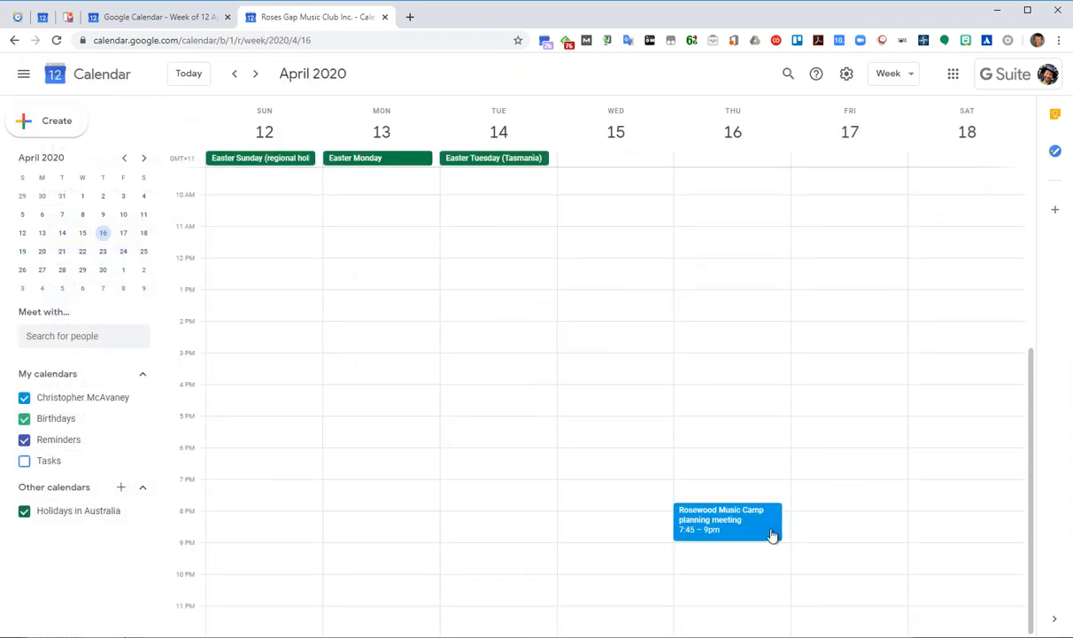
{"action": "left_click", "coordinate": [722, 520]}
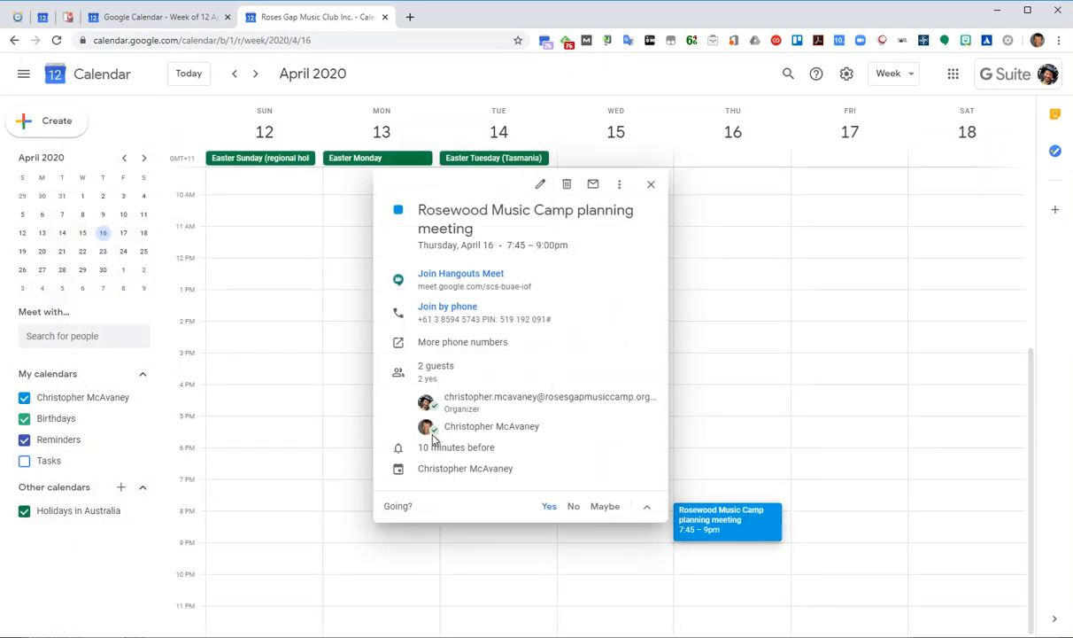
{"action": "left_click", "coordinate": [540, 184]}
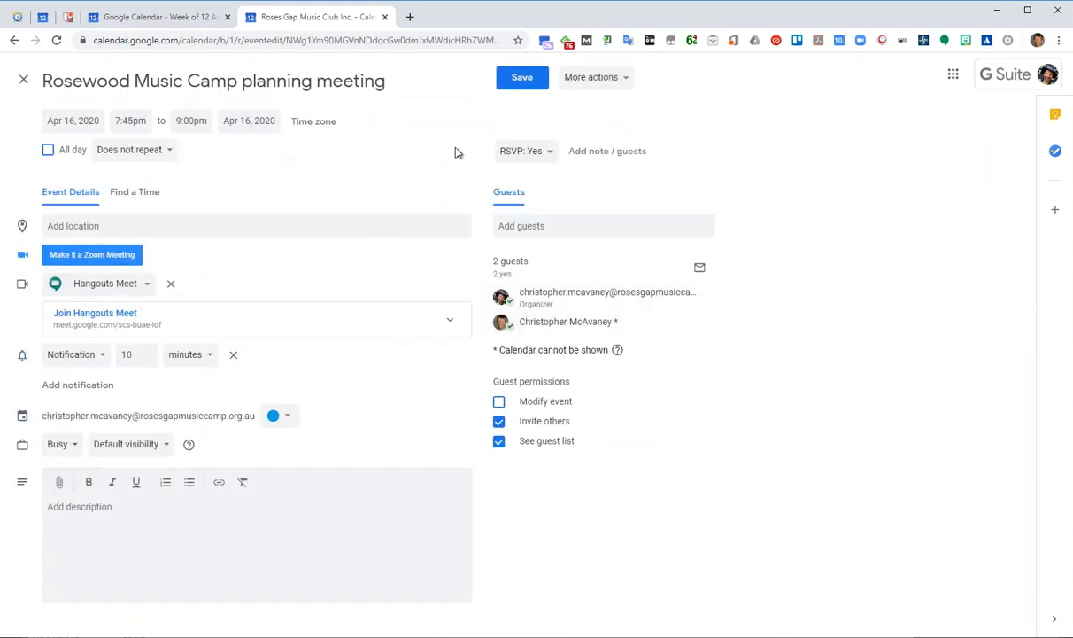
{"action": "left_click", "coordinate": [522, 78]}
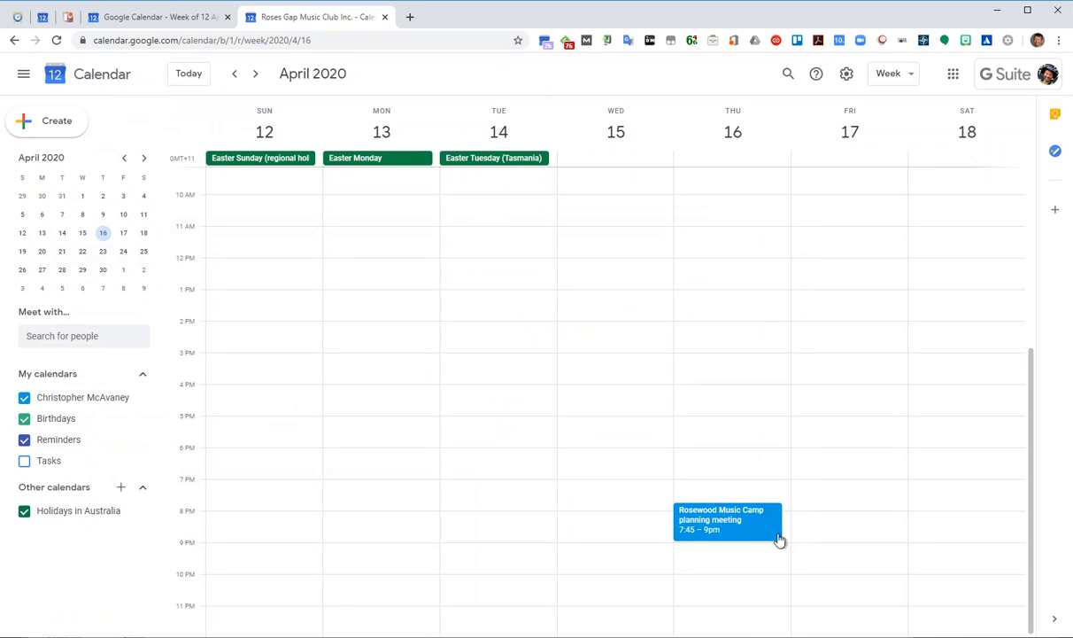
{"action": "left_click", "coordinate": [722, 520]}
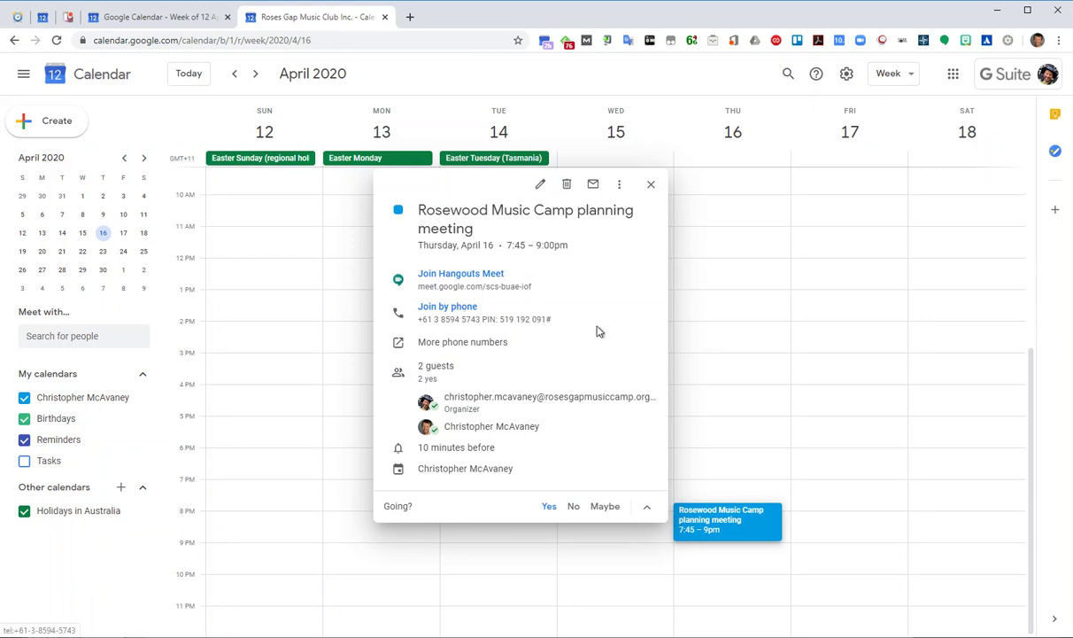
{"action": "left_click", "coordinate": [651, 184]}
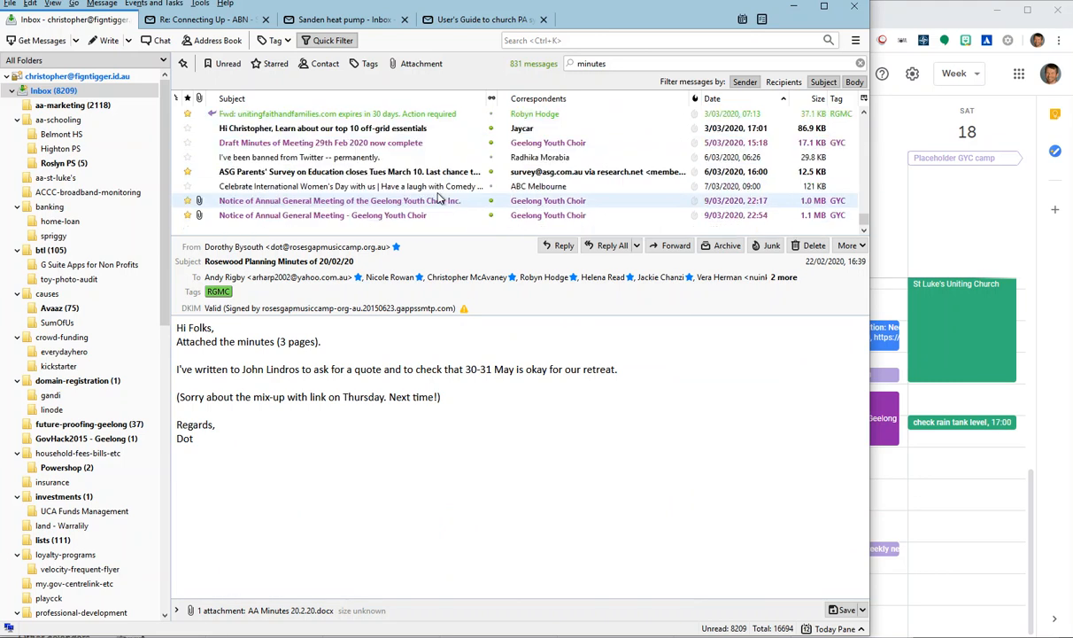
{"action": "mouse_move", "coordinate": [910, 74]}
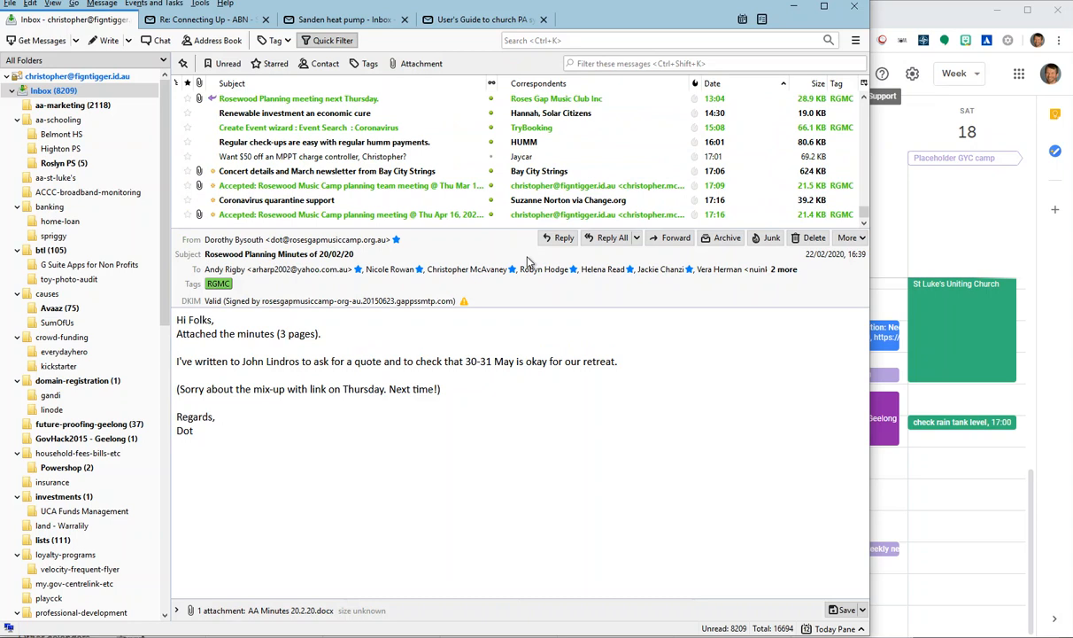
Open and read the 'Accepted: Rosewood Music Camp planning meeting @ Thu Apr 16' email
{"action": "left_click", "coordinate": [351, 215]}
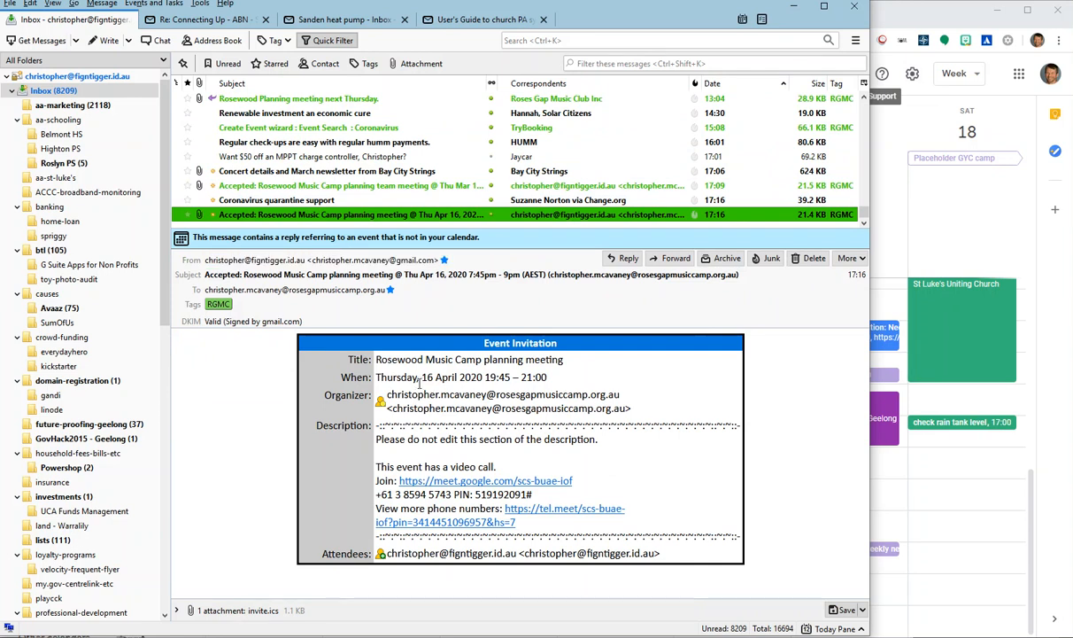
{"action": "mouse_move", "coordinate": [447, 491]}
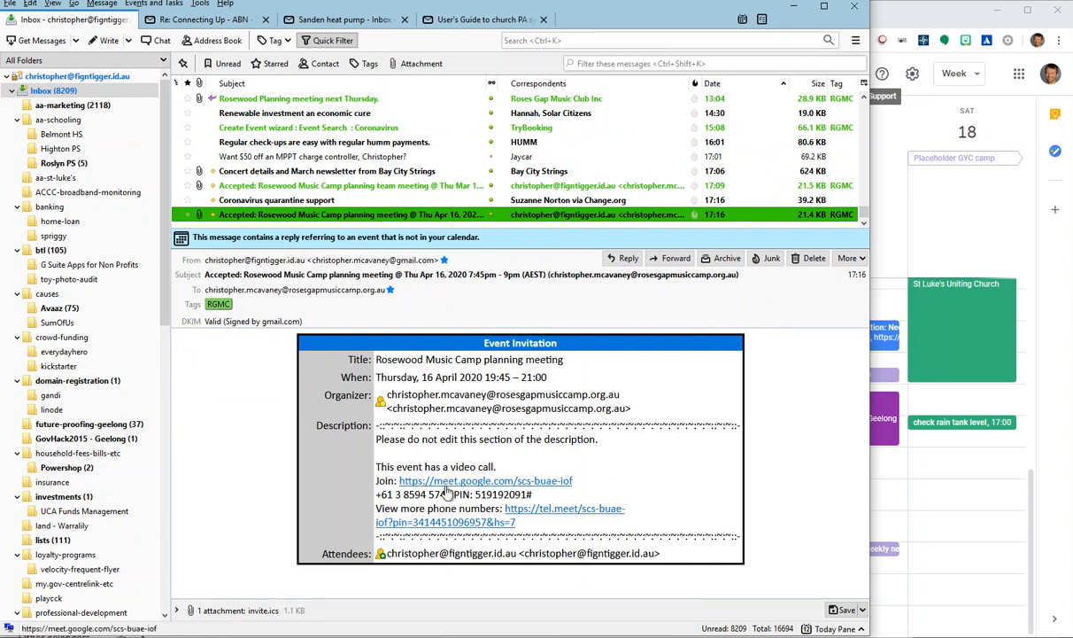
{"action": "left_click_drag", "start_coordinate": [376, 495], "coordinate": [474, 494]}
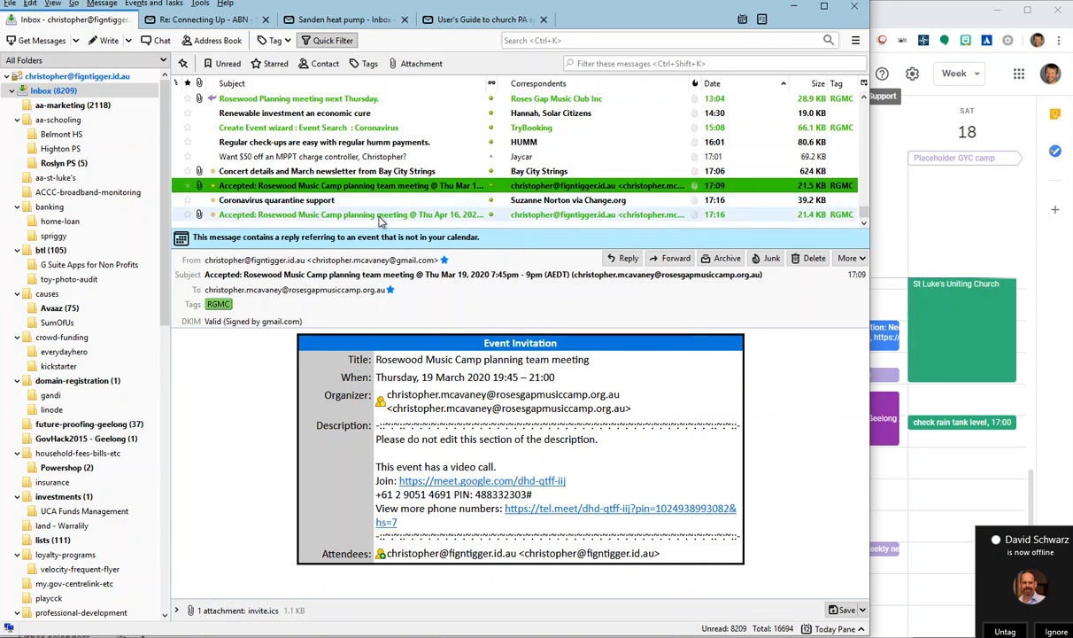
{"action": "left_click", "coordinate": [381, 214]}
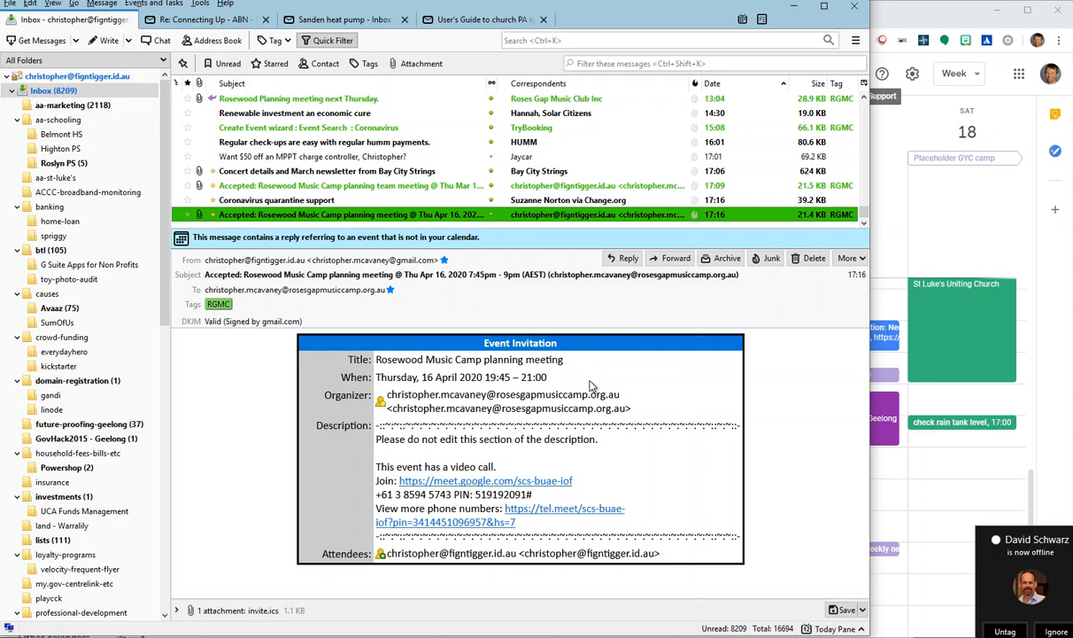